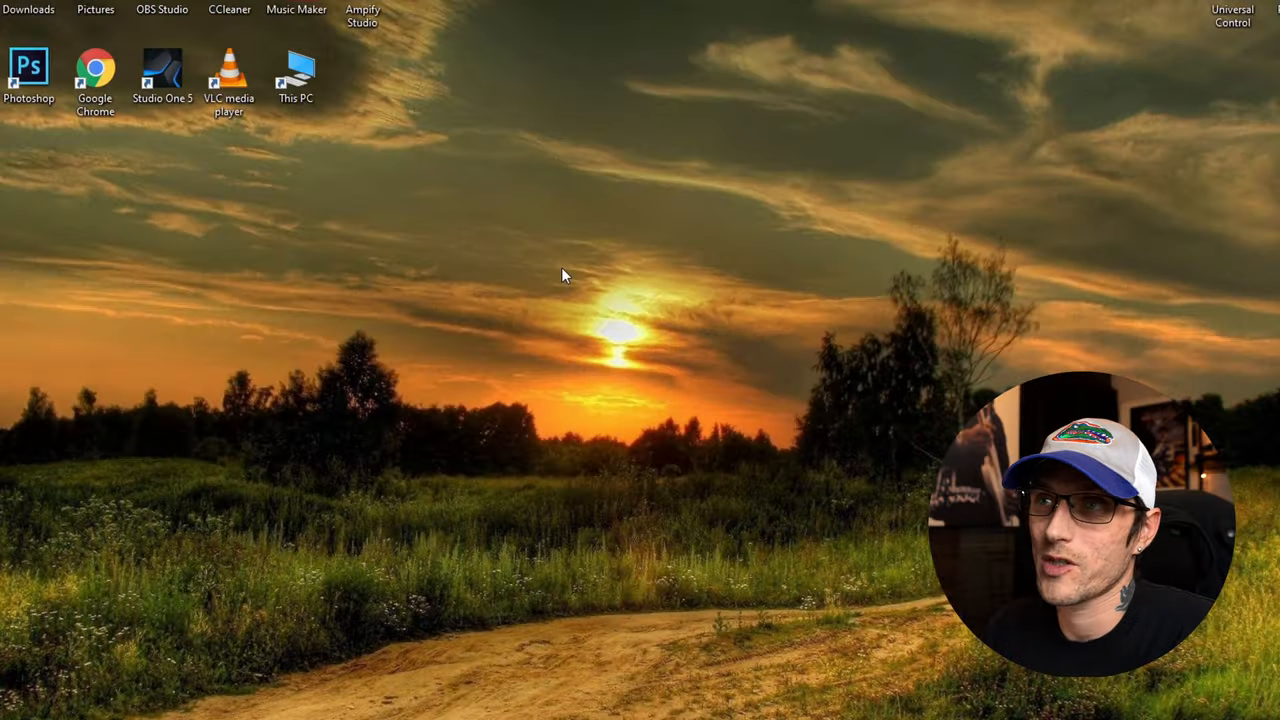
# Right-click an empty spot on the desktop to show its context menu
pyautogui.rightClick(563, 275)
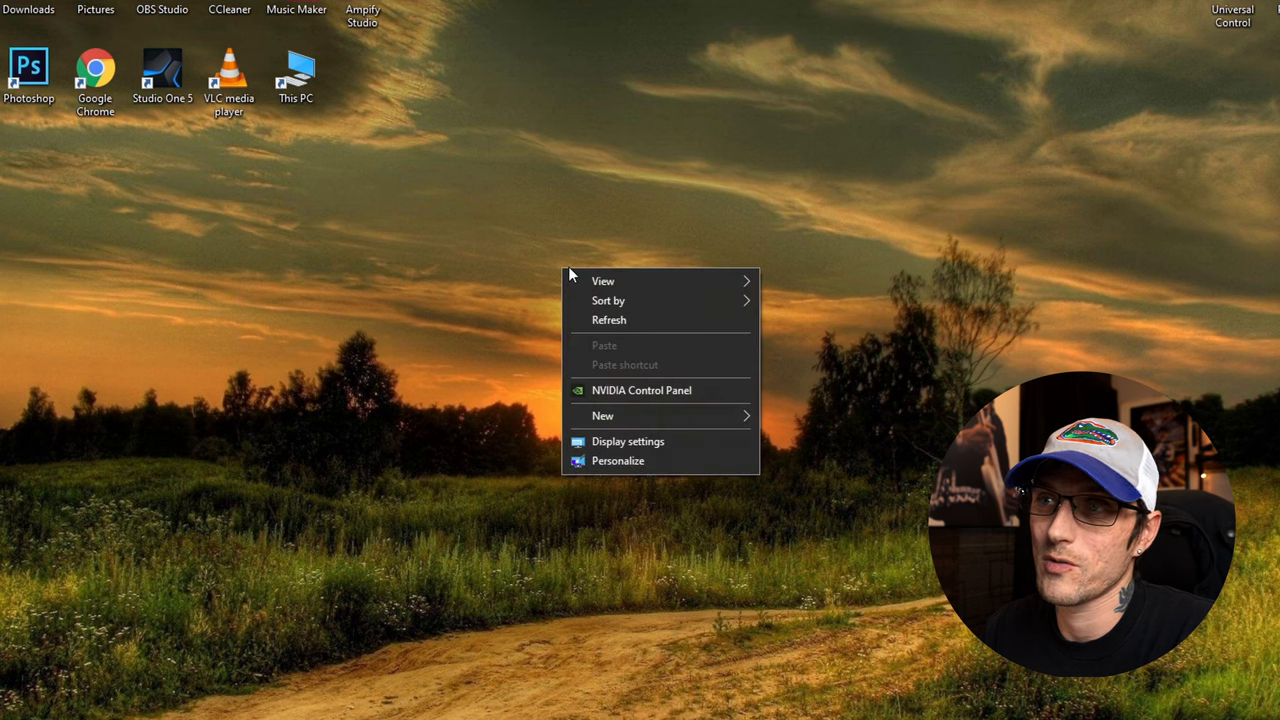
# Go from Display settings to the Power & sleep page, showing screen and sleep at Never
pyautogui.click(628, 441)
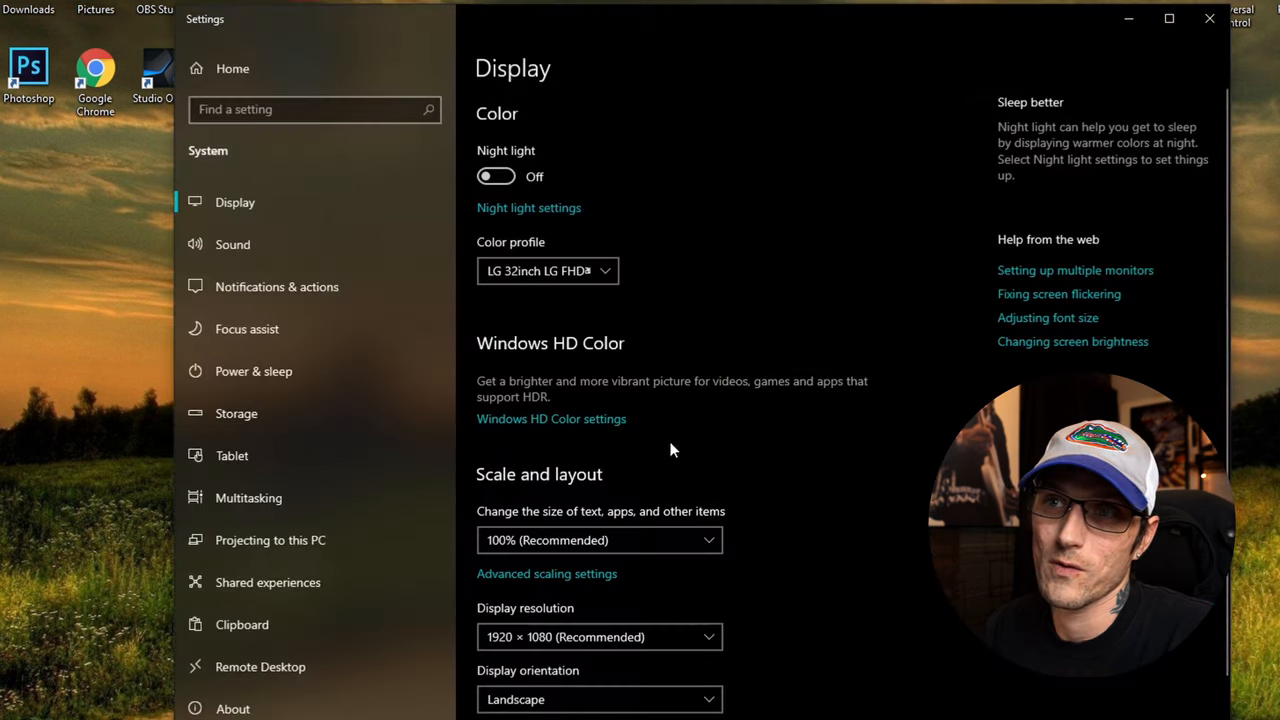
pyautogui.moveTo(253, 371)
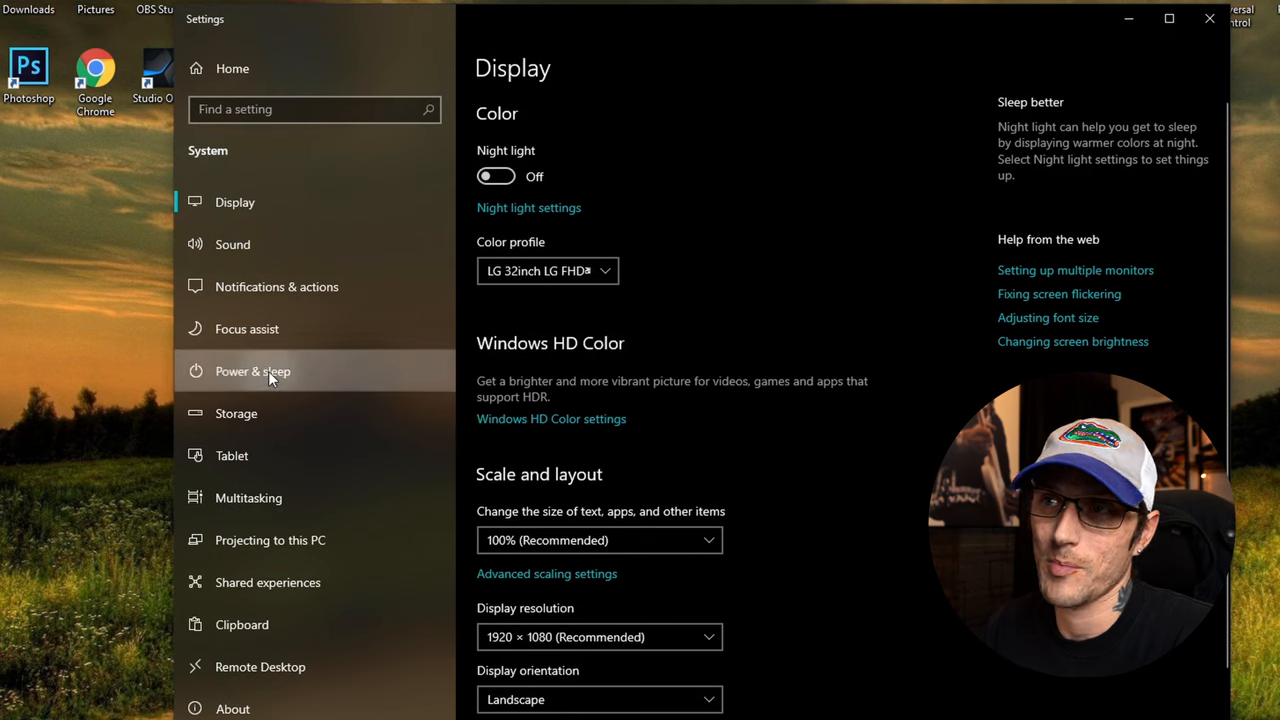
pyautogui.click(253, 371)
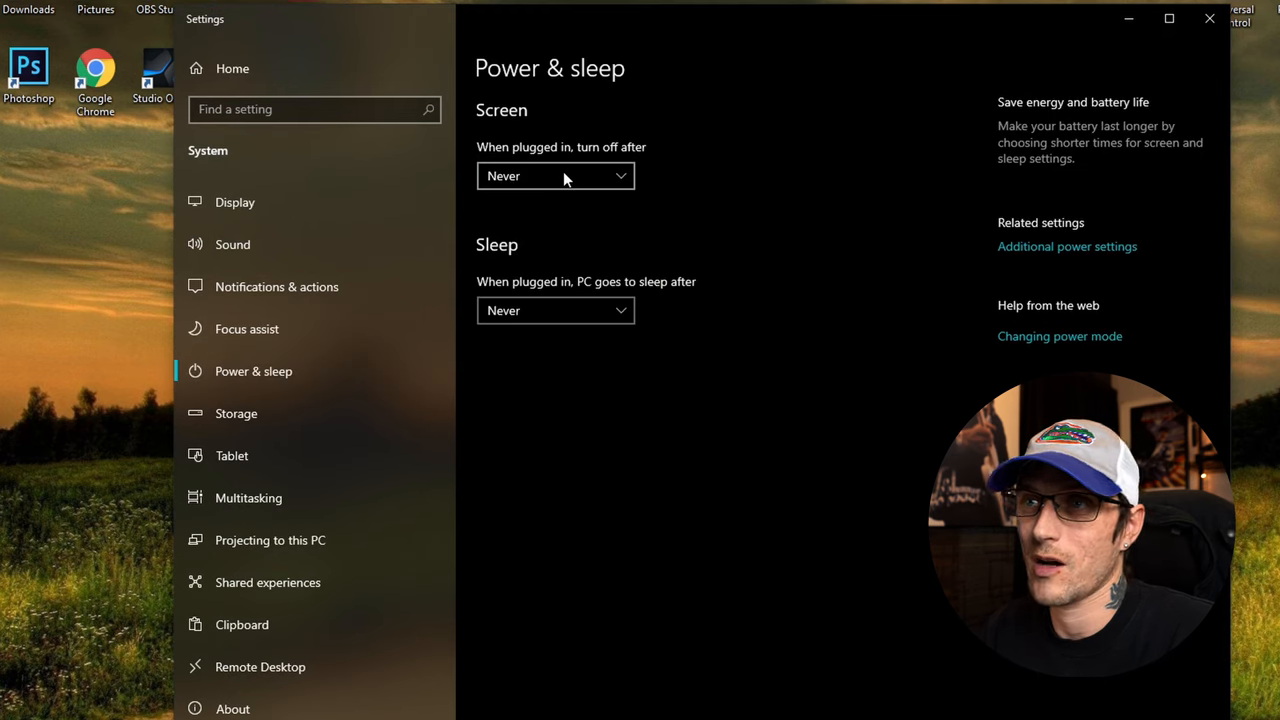
pyautogui.moveTo(573, 193)
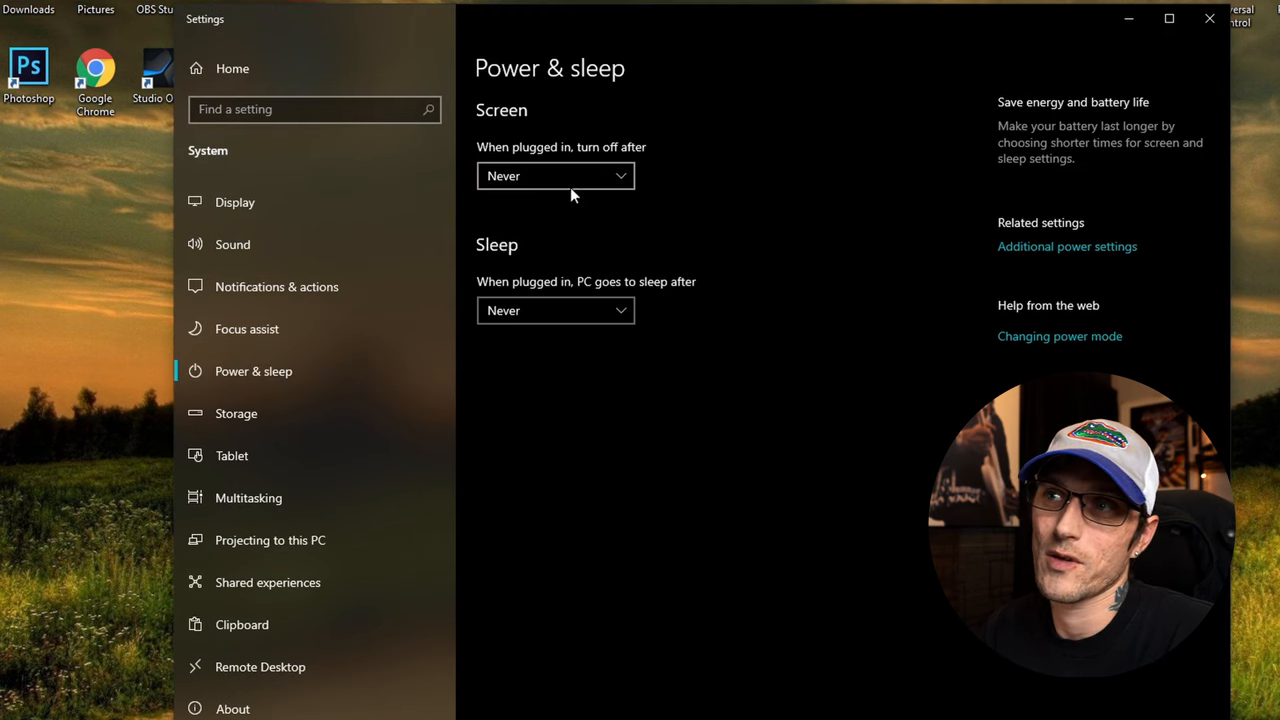
pyautogui.moveTo(770, 240)
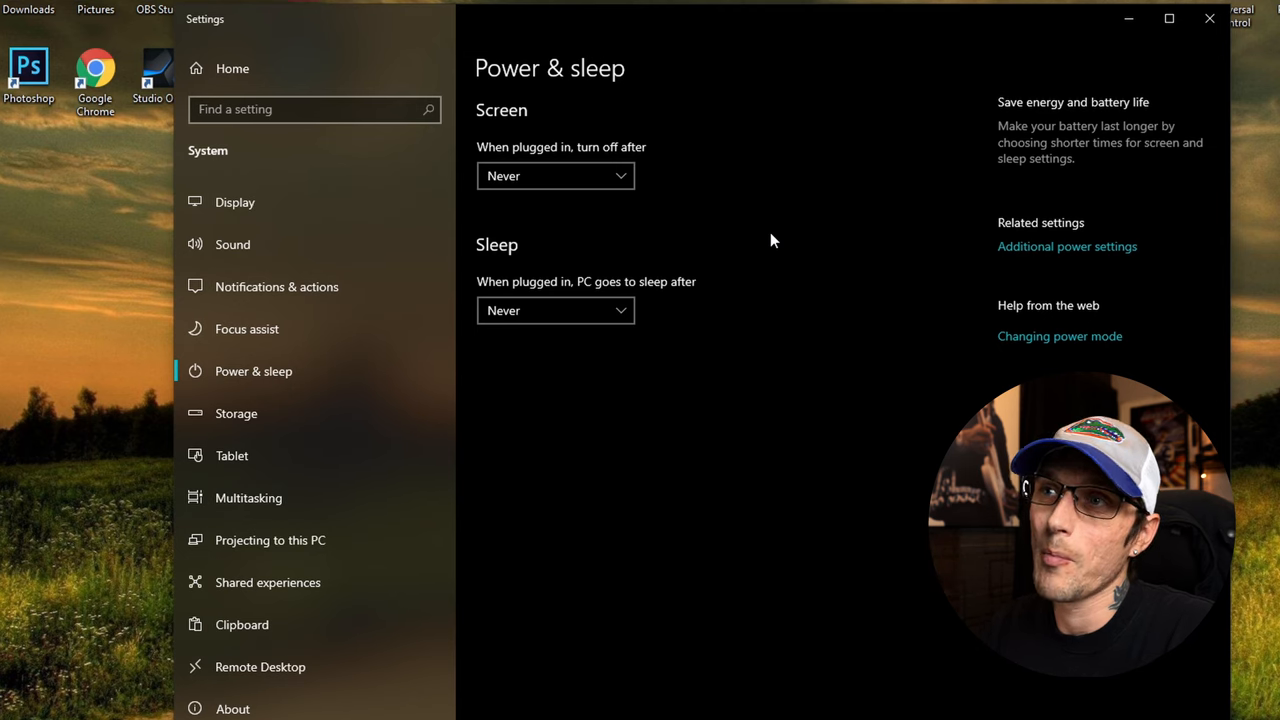
pyautogui.moveTo(780, 255)
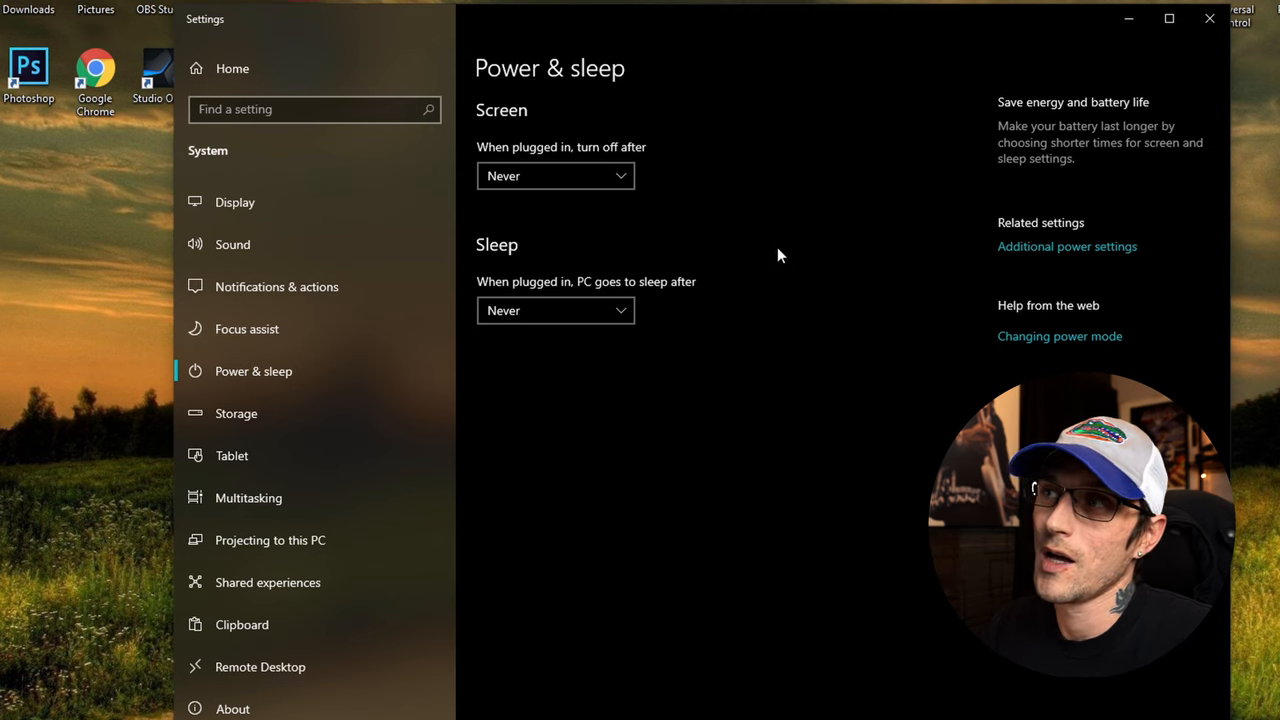
pyautogui.moveTo(790, 251)
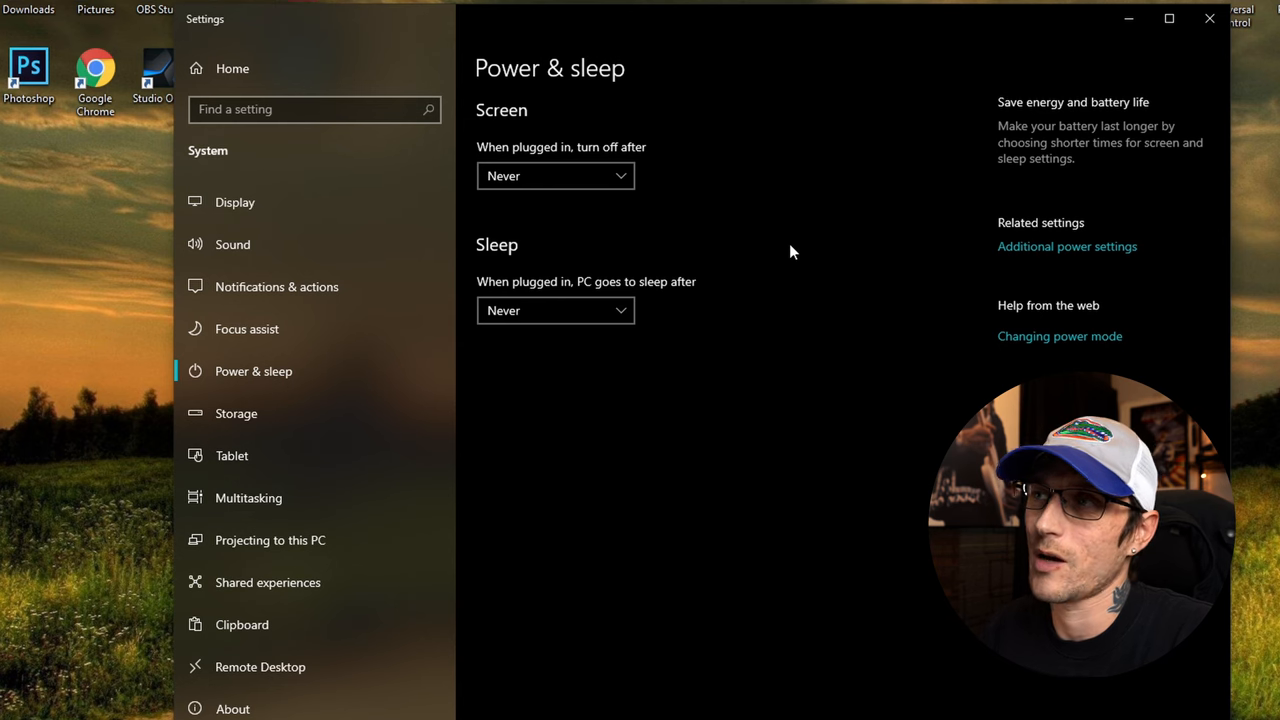
pyautogui.moveTo(935, 245)
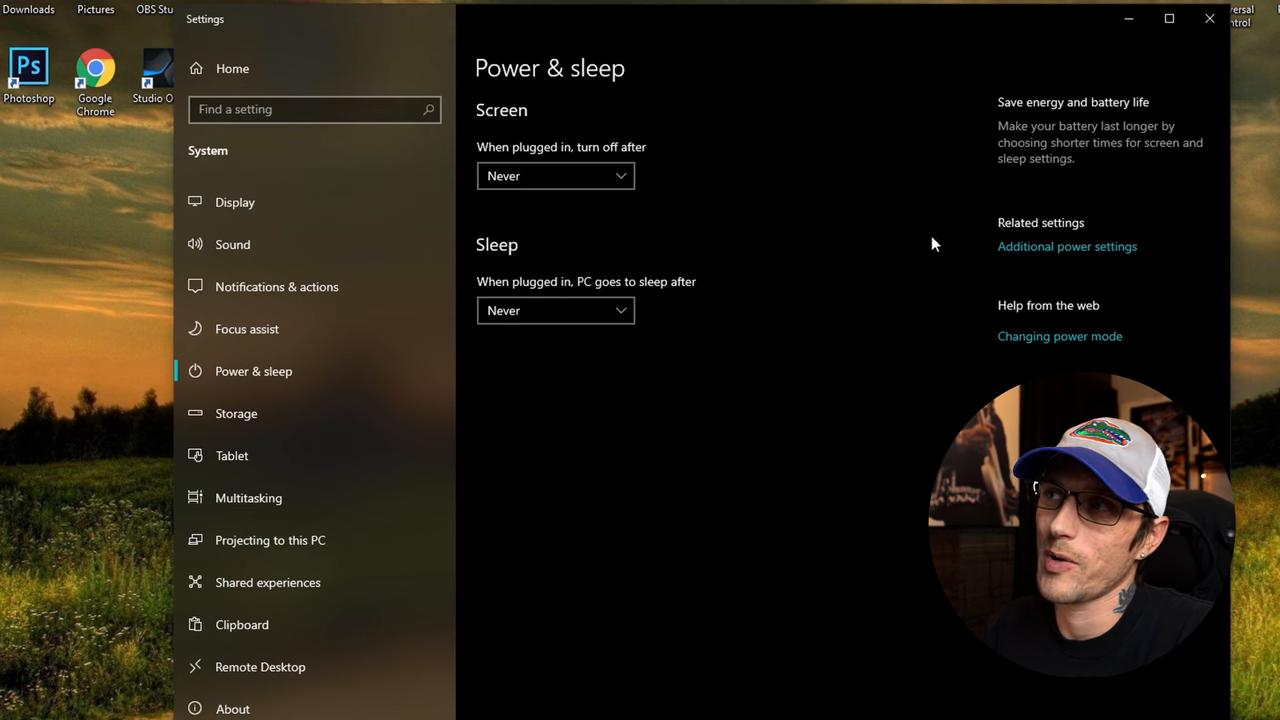
# Open Additional power settings and edit the Balanced (recommended) plan's settings
pyautogui.click(1067, 246)
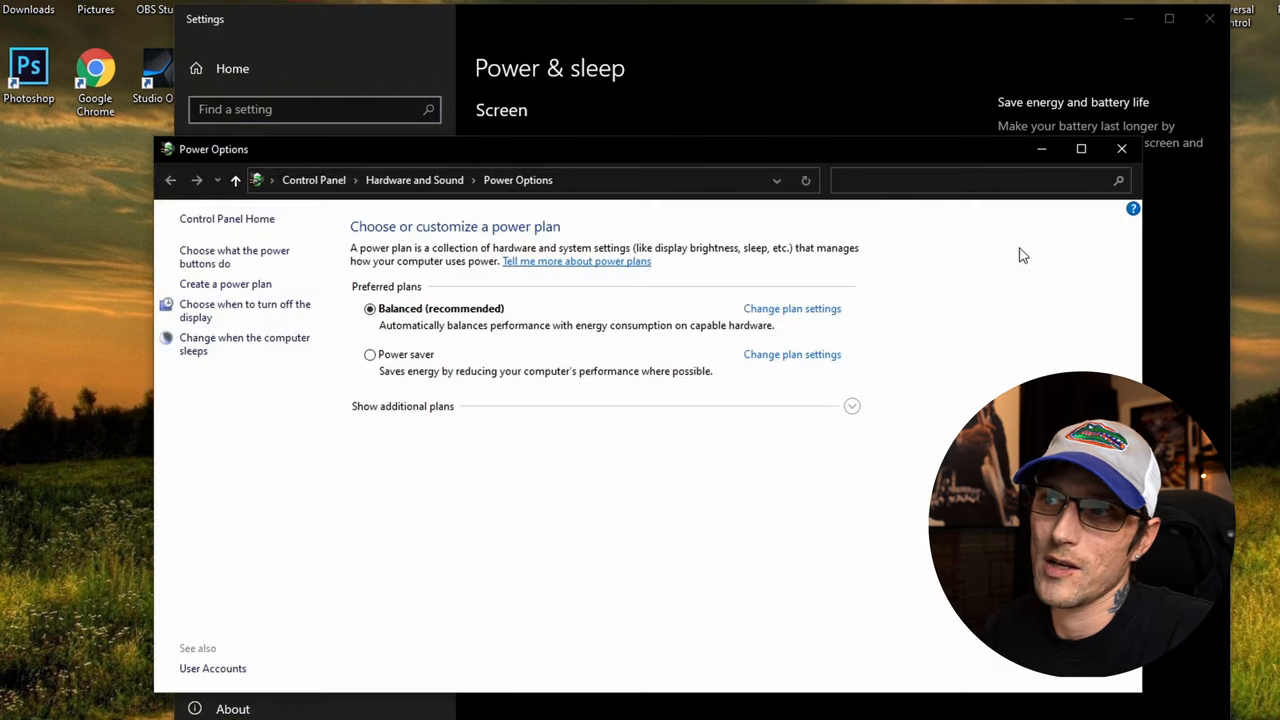
pyautogui.moveTo(770, 315)
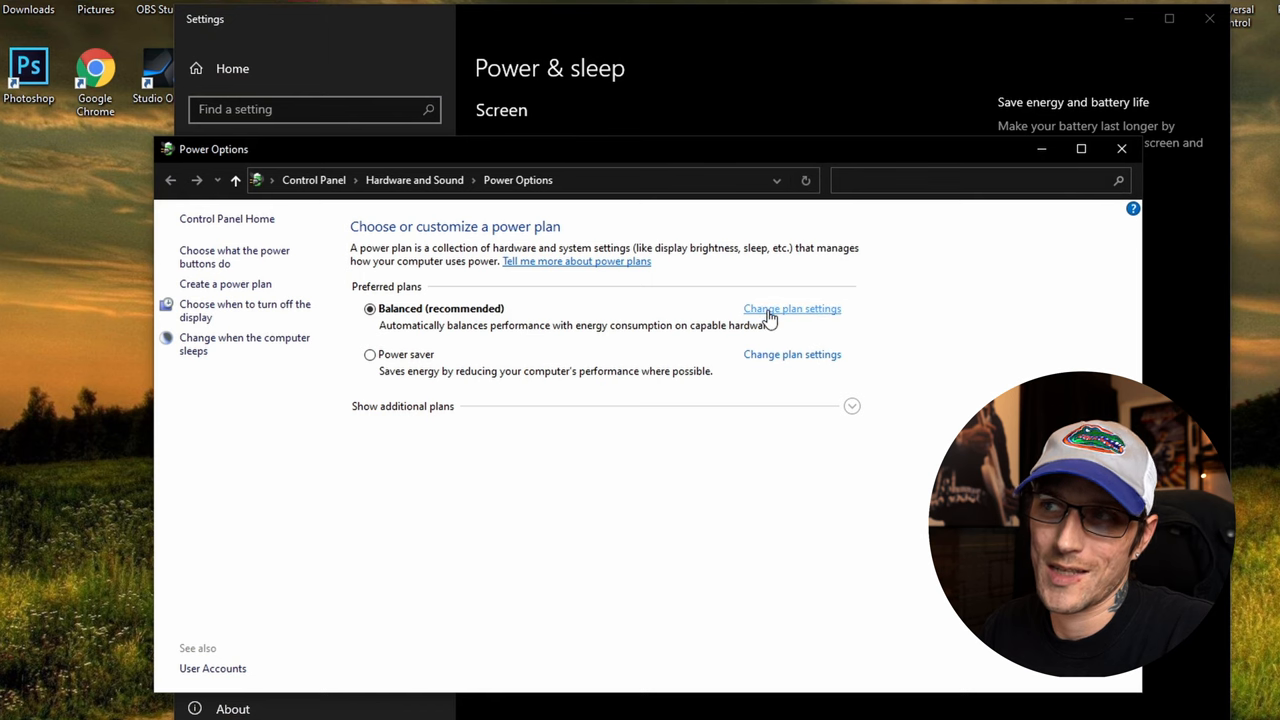
pyautogui.click(791, 308)
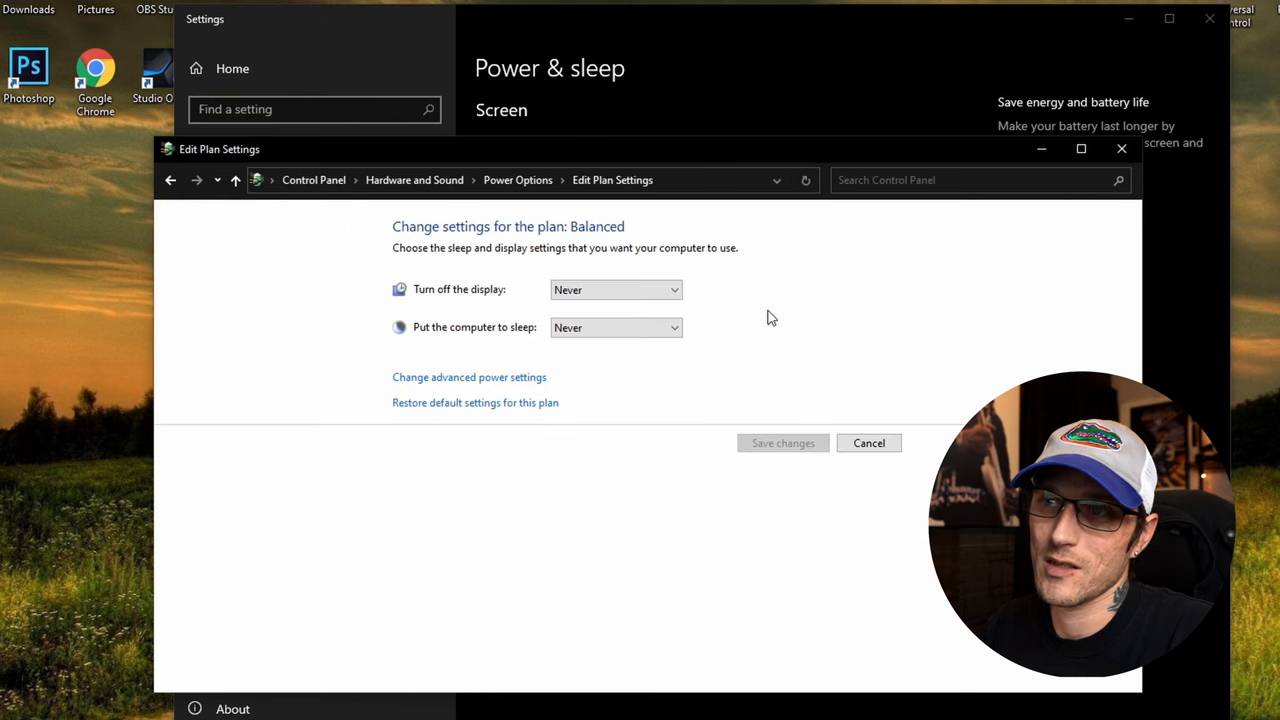
pyautogui.moveTo(685, 287)
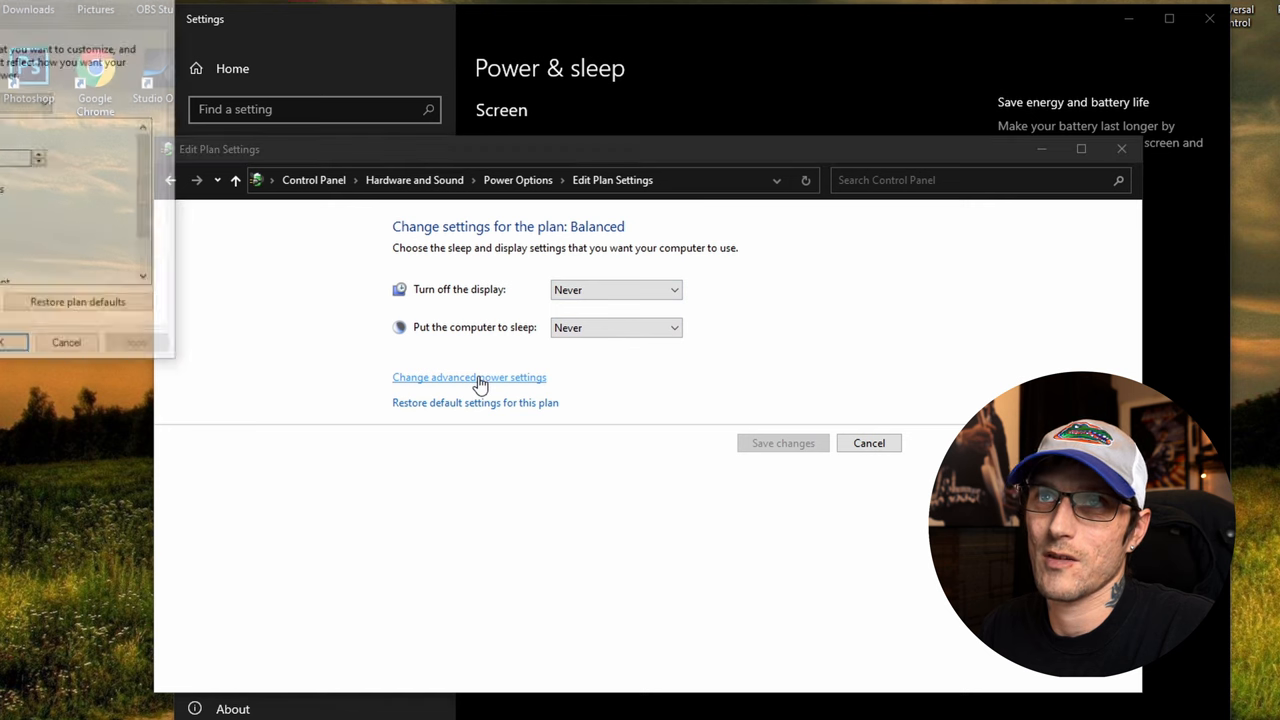
# In advanced power settings, set Turn off hard disk after to Never
pyautogui.click(469, 377)
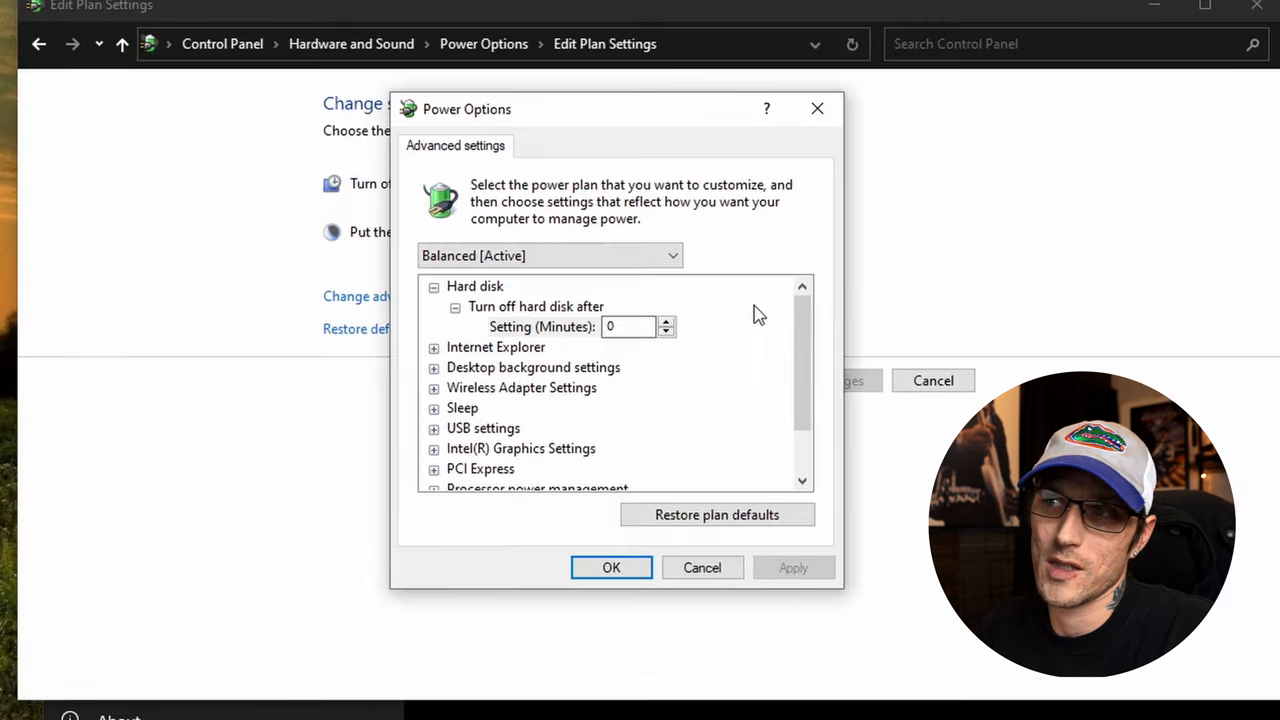
pyautogui.moveTo(490, 318)
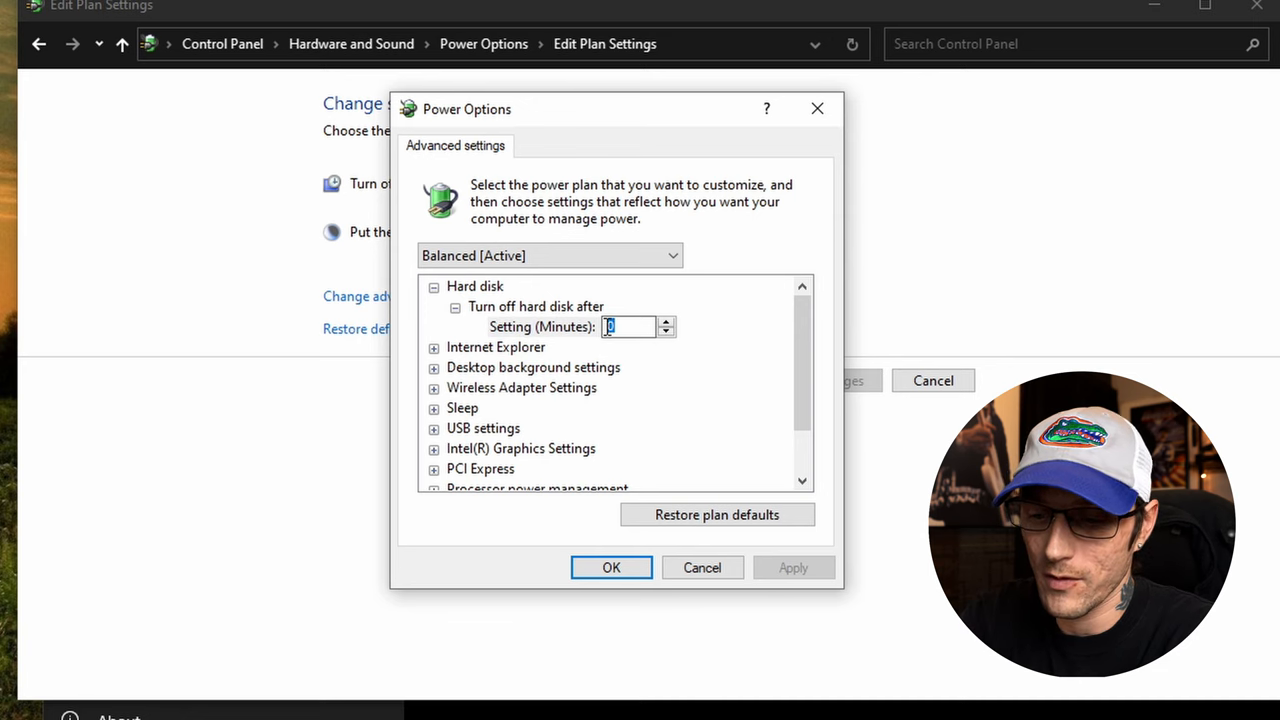
pyautogui.write('never')
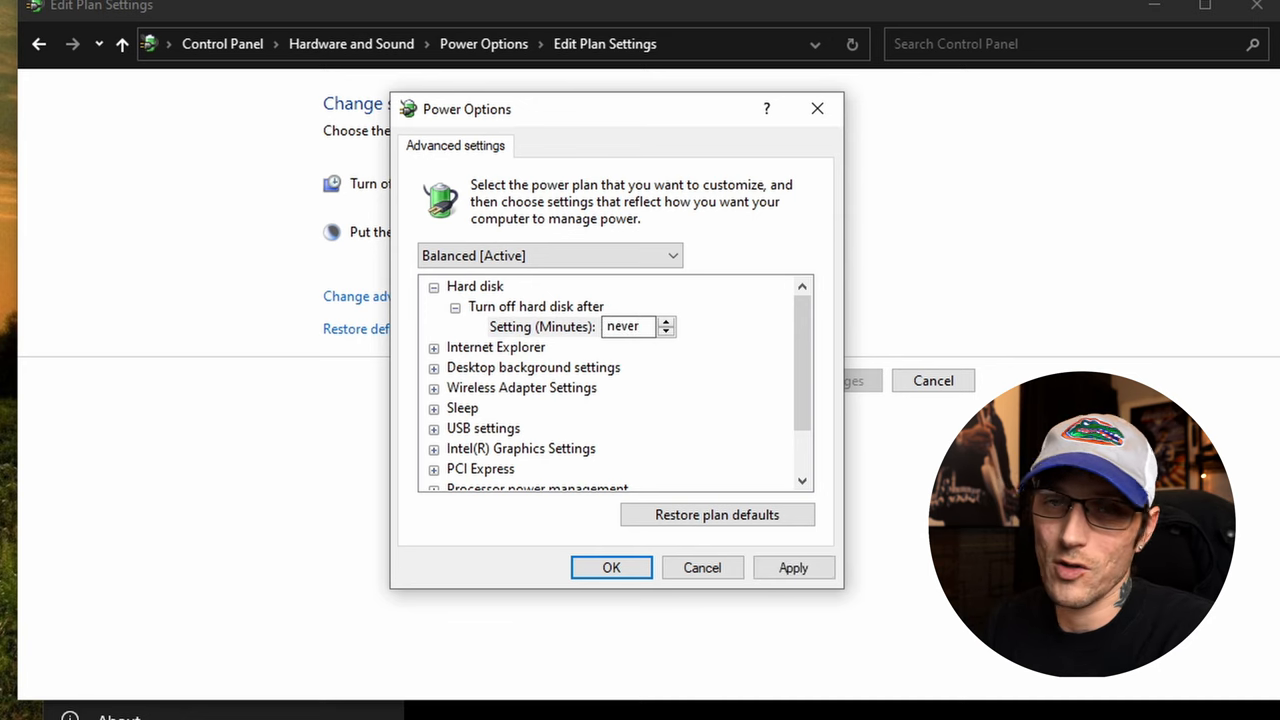
pyautogui.moveTo(648, 432)
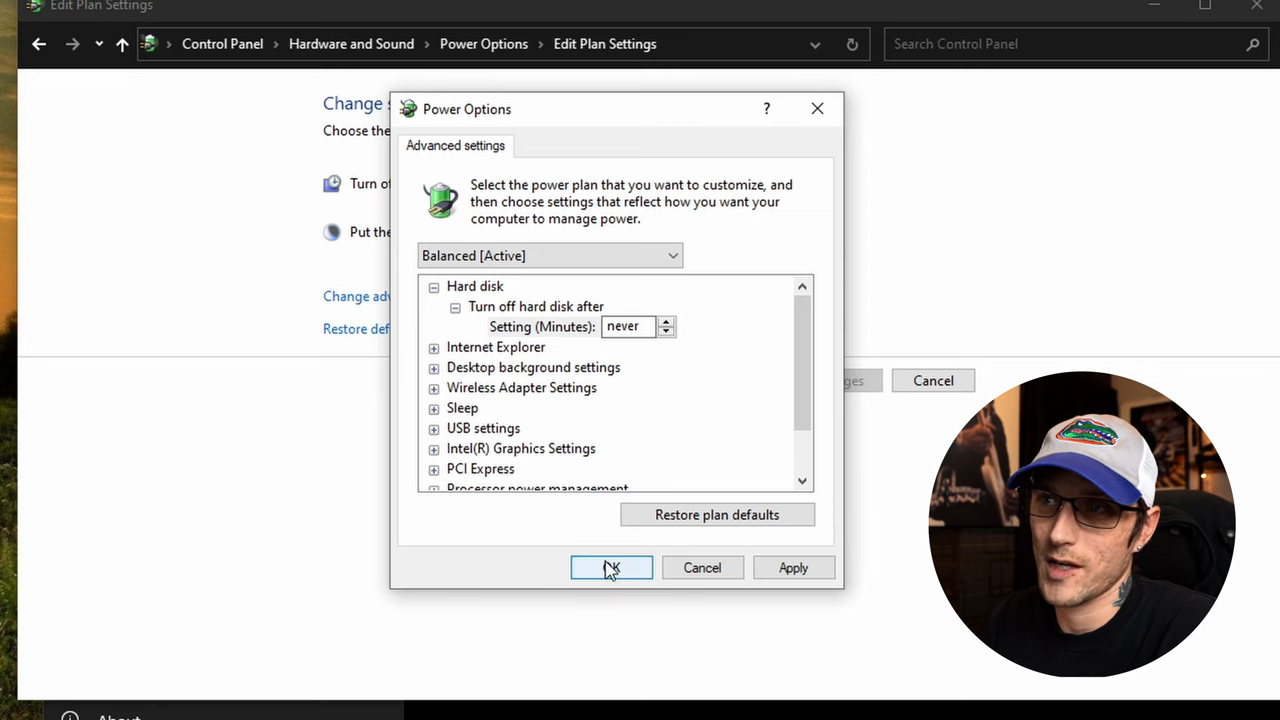
pyautogui.click(455, 307)
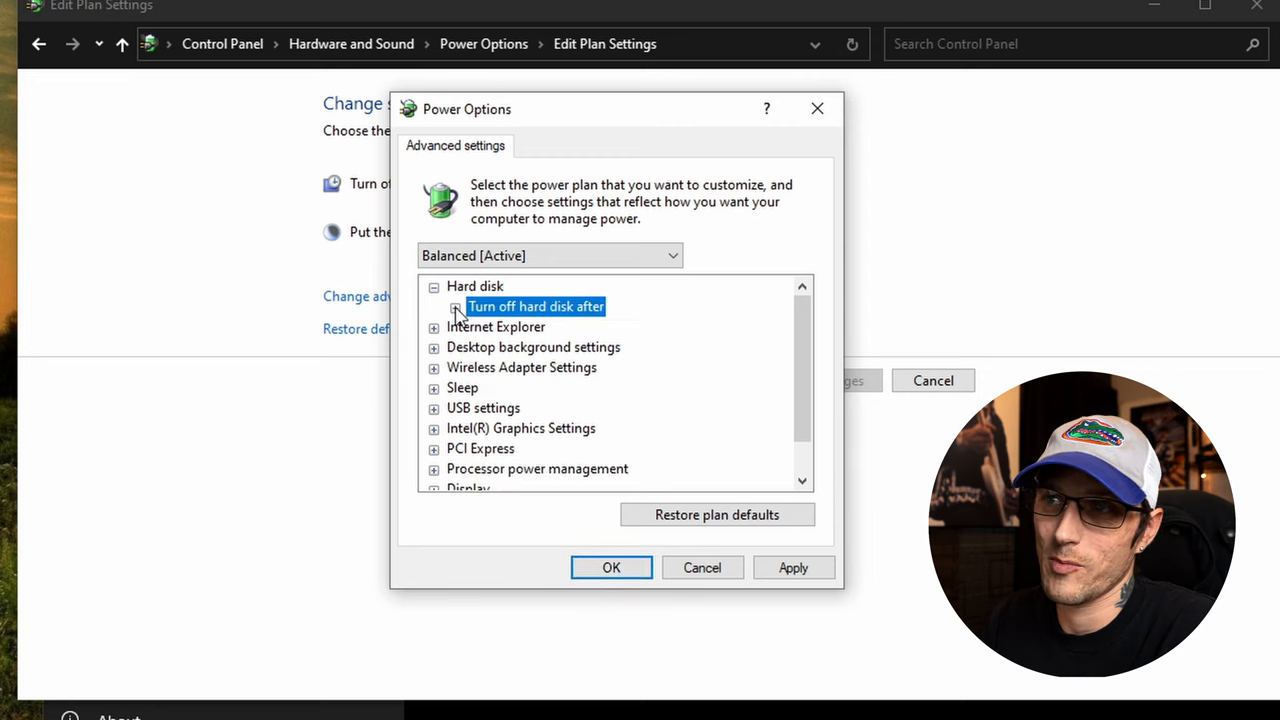
# Expand and collapse the hard disk turn-off entry to verify it reads Never
pyautogui.click(455, 306)
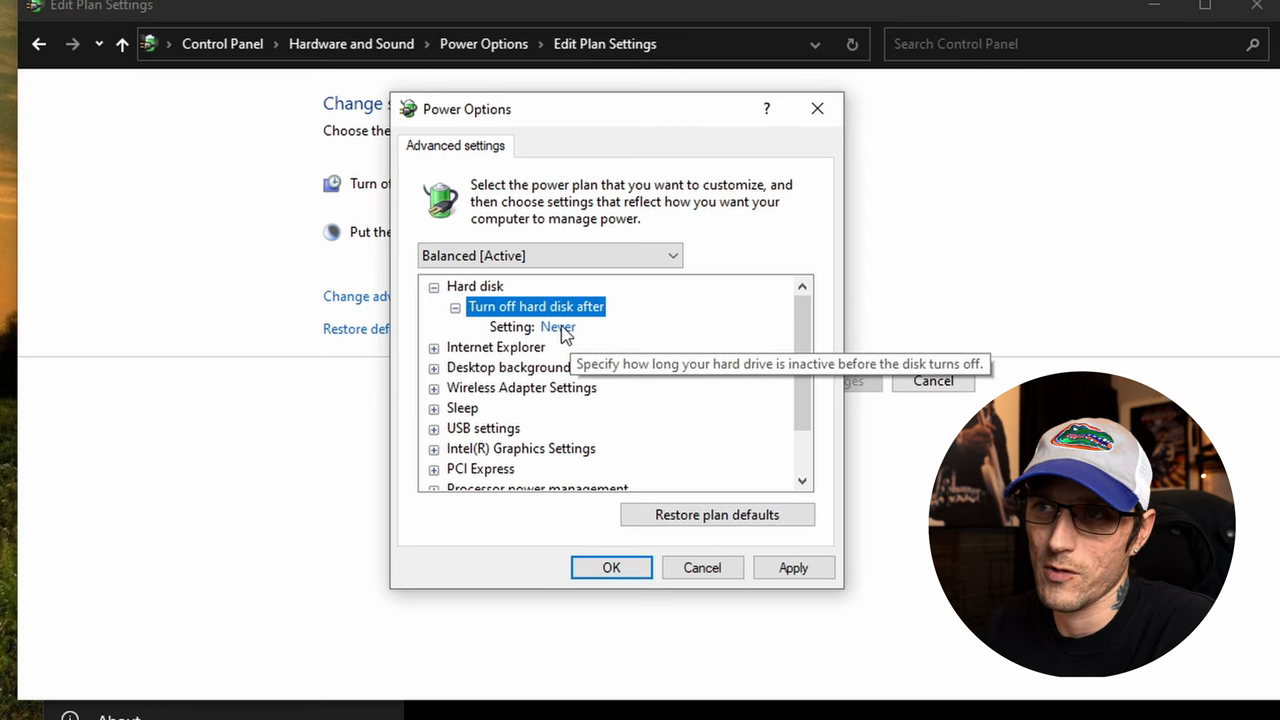
pyautogui.click(455, 306)
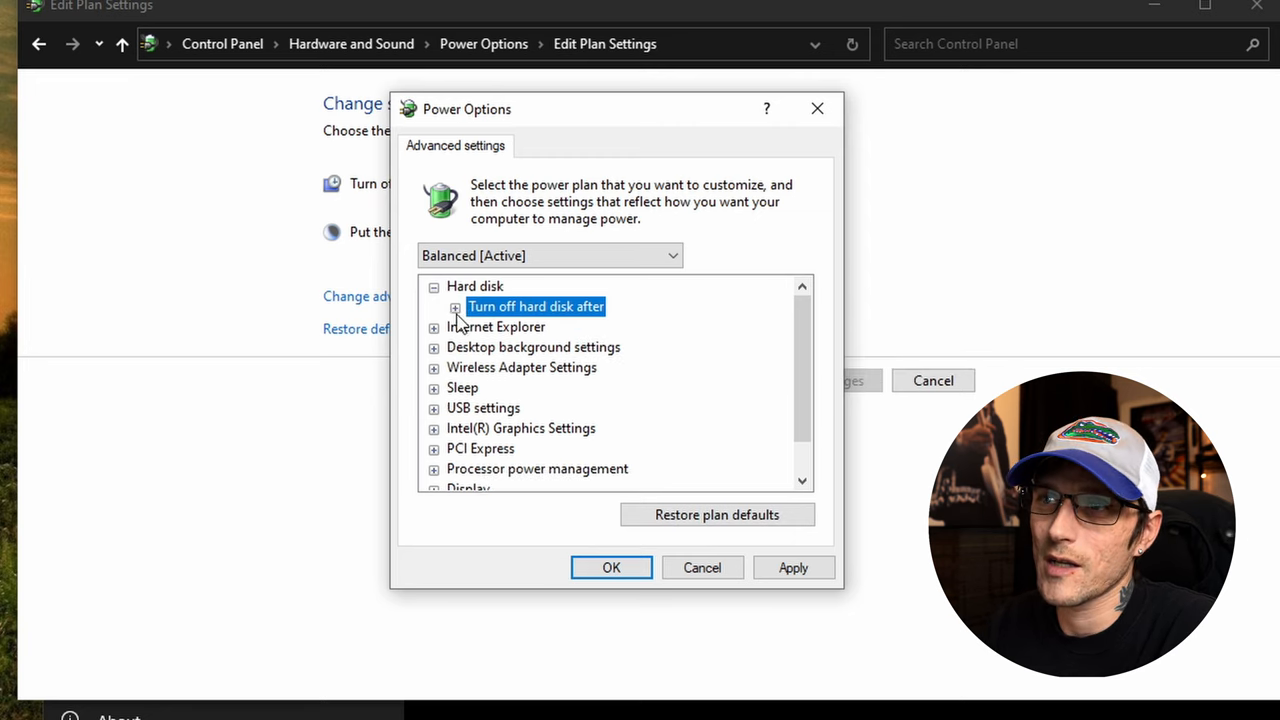
pyautogui.click(455, 306)
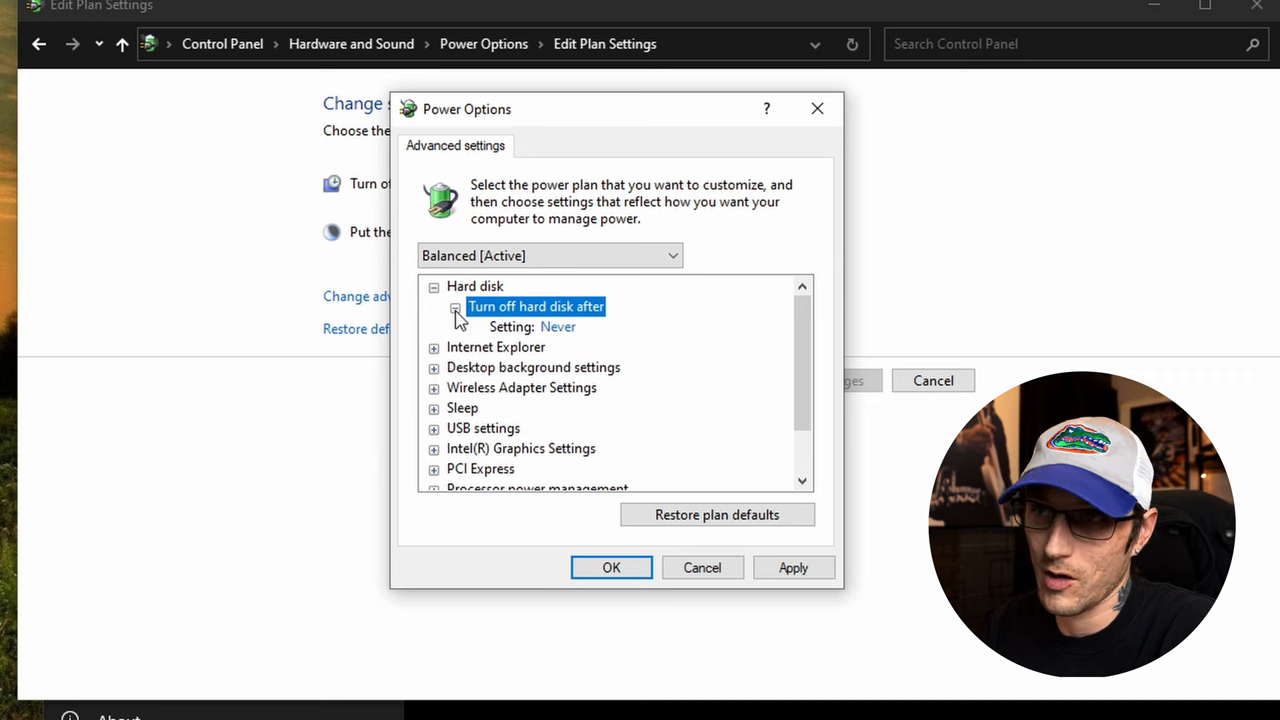
pyautogui.click(455, 307)
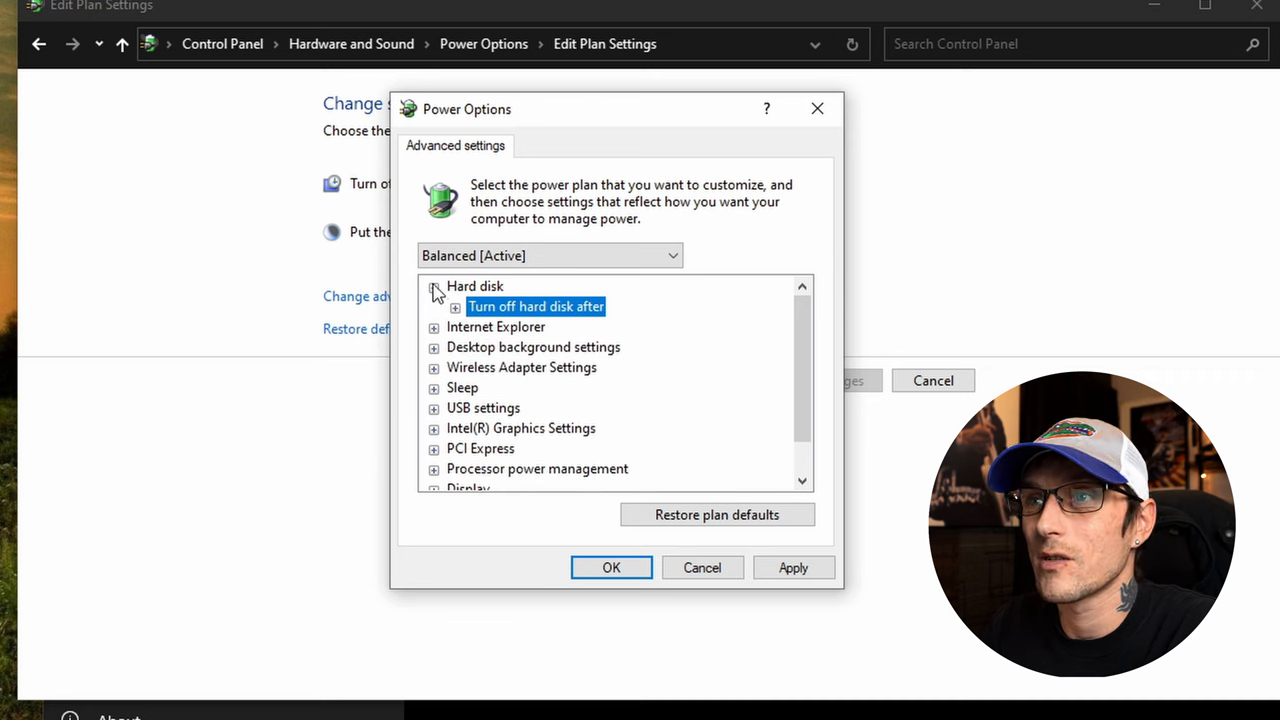
pyautogui.click(434, 286)
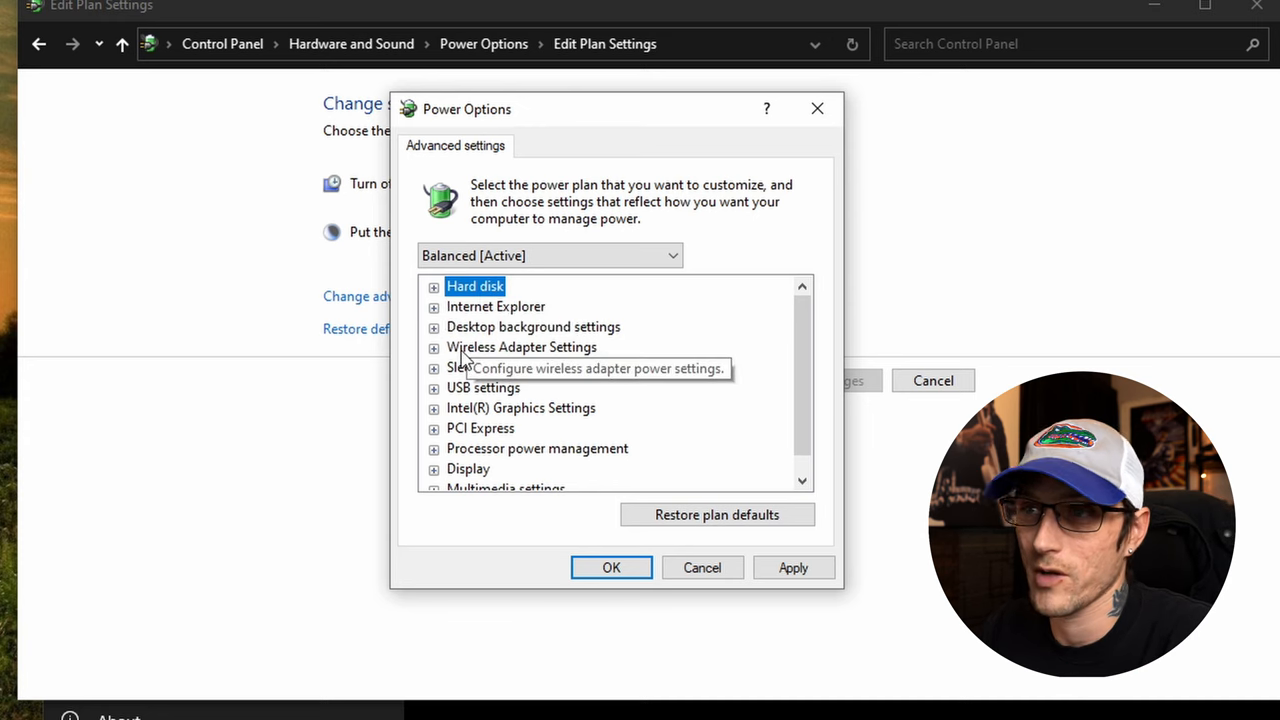
pyautogui.moveTo(440, 400)
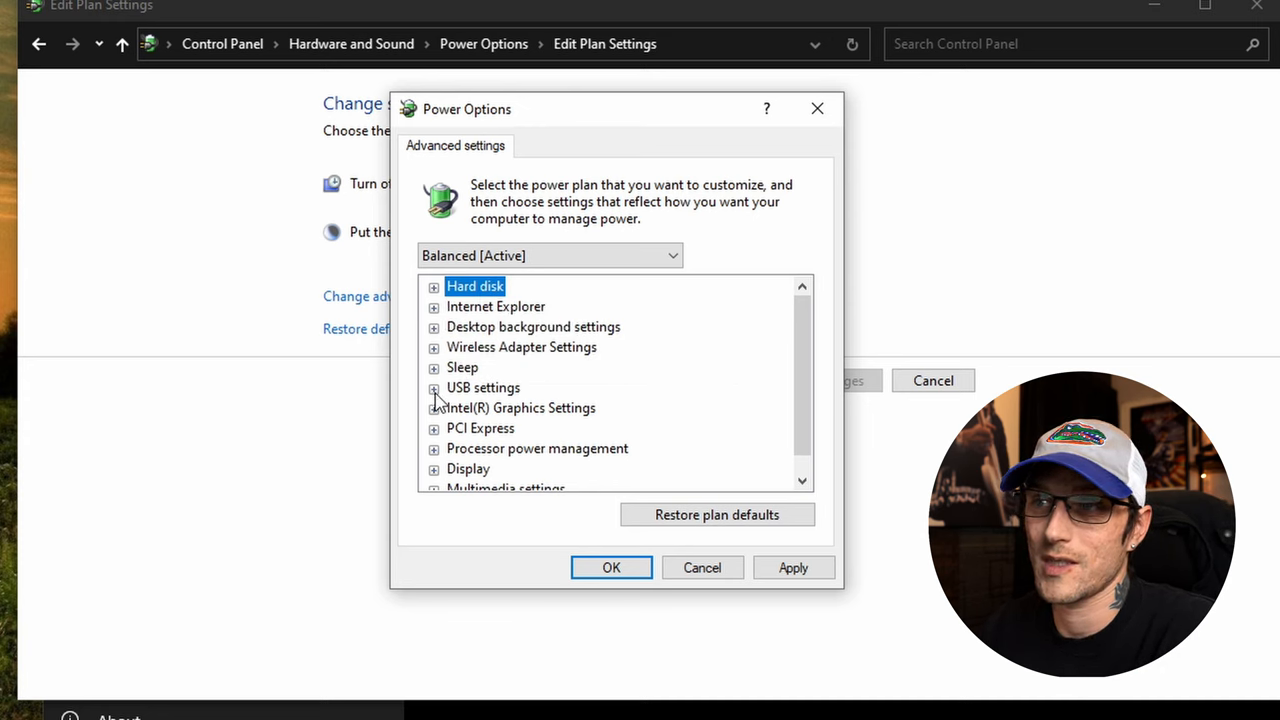
pyautogui.click(434, 388)
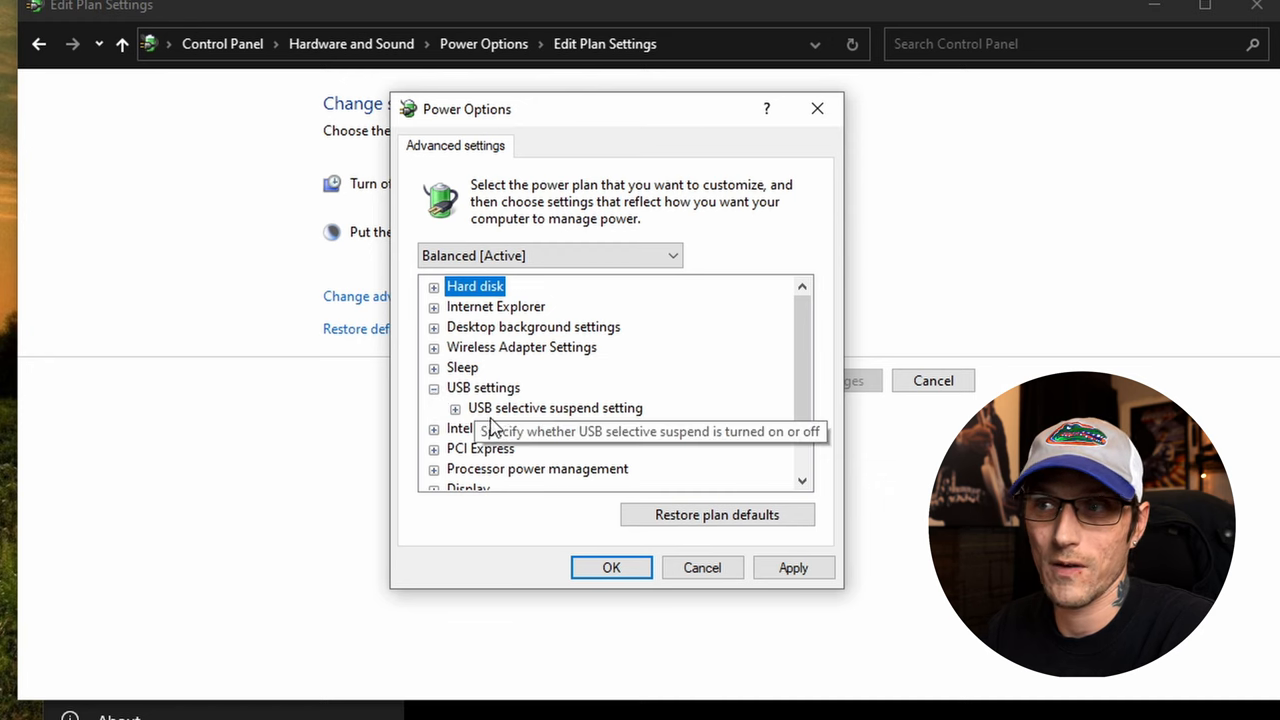
pyautogui.moveTo(460, 415)
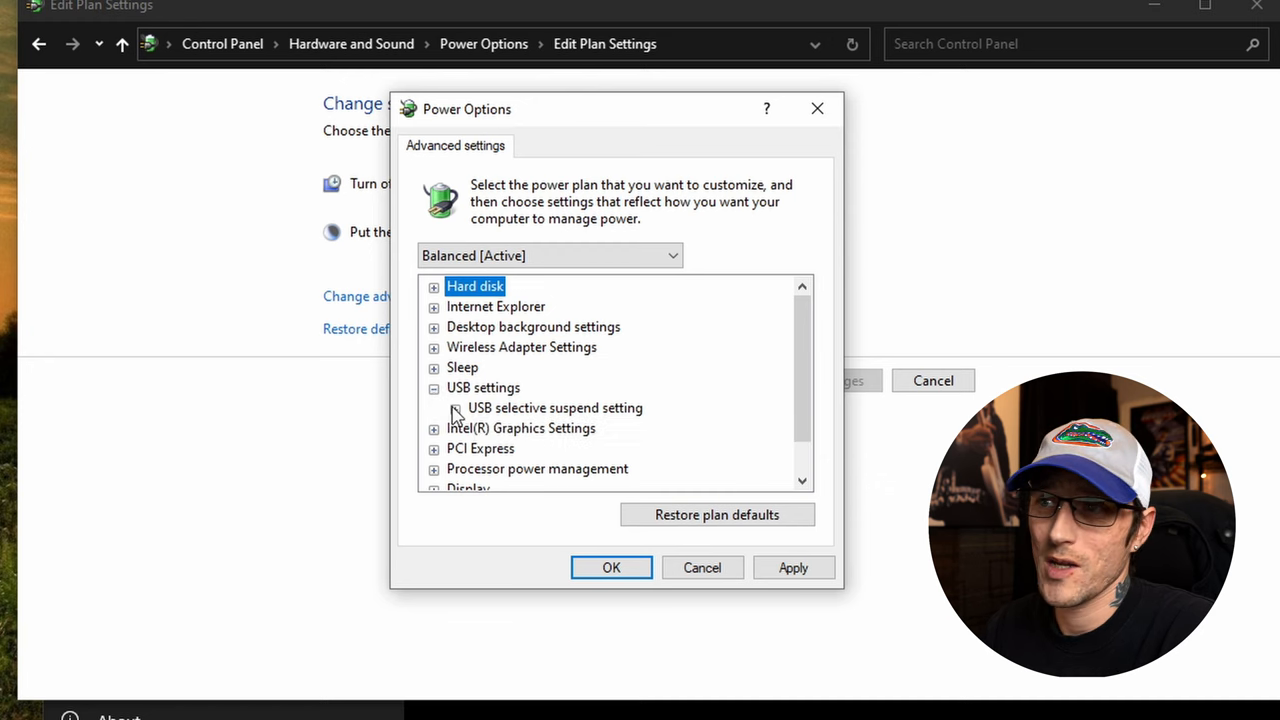
pyautogui.click(454, 407)
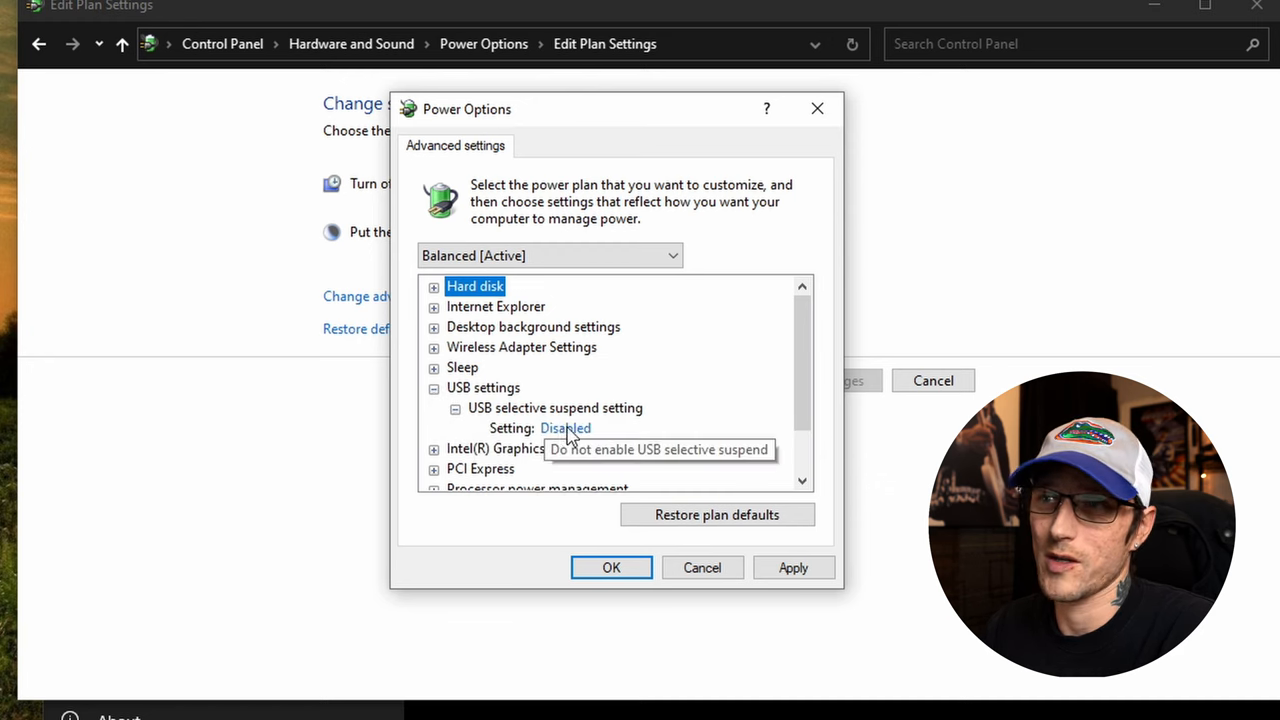
pyautogui.click(455, 408)
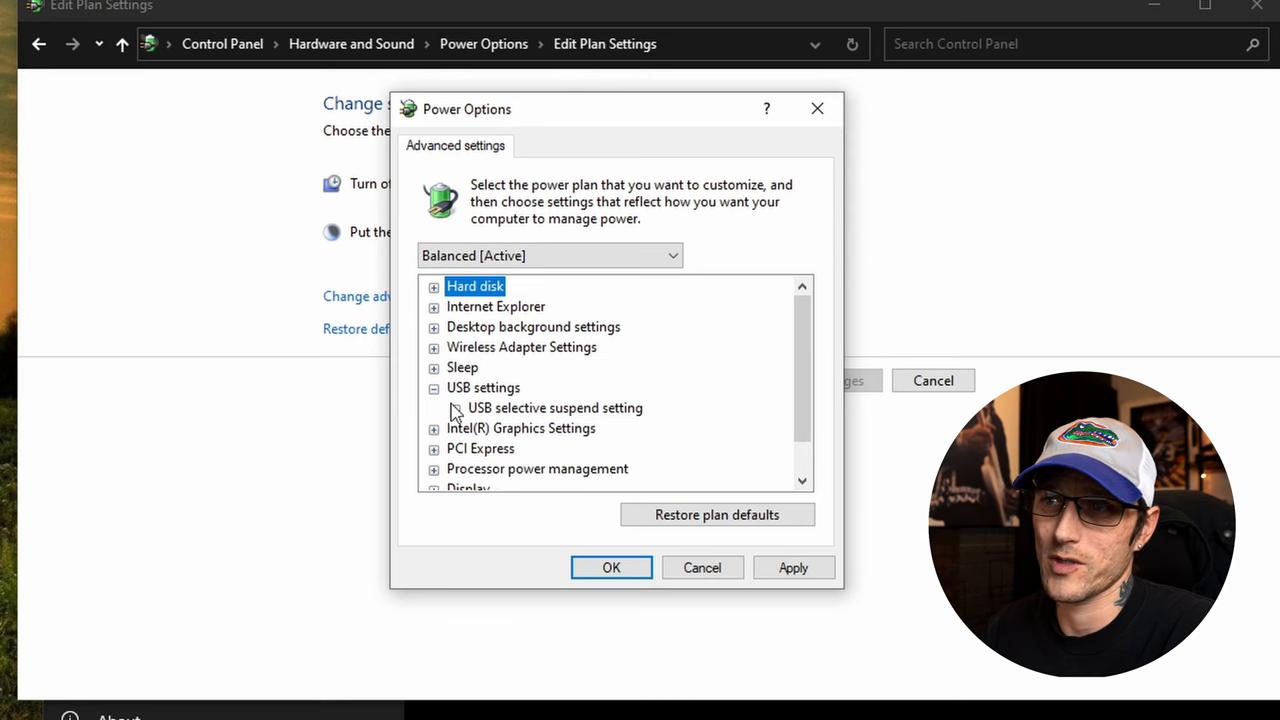
pyautogui.click(434, 388)
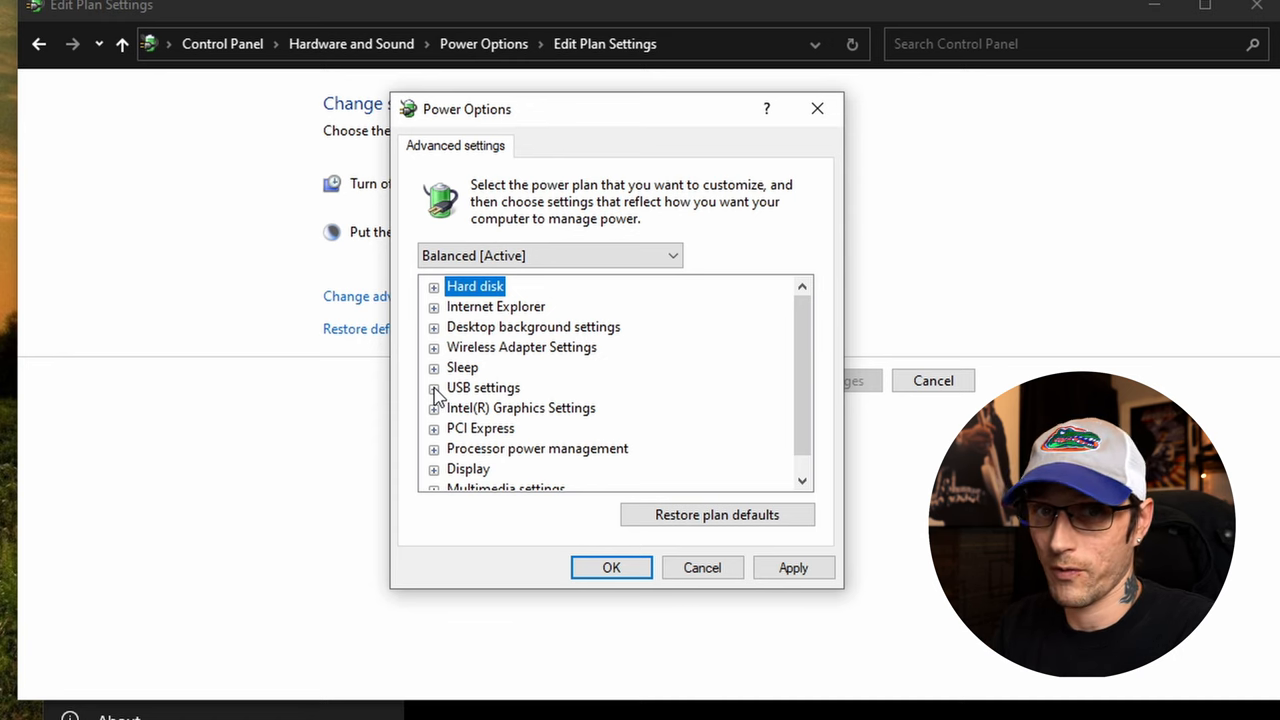
pyautogui.moveTo(480, 367)
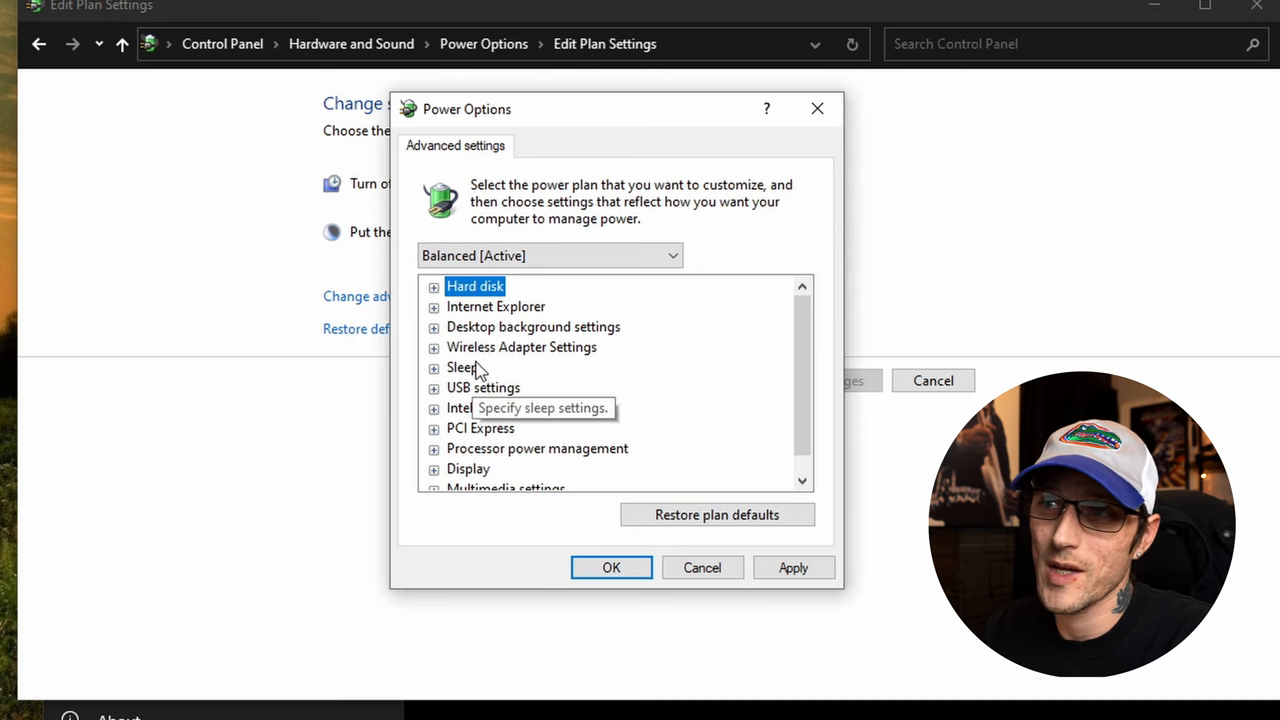
pyautogui.click(433, 347)
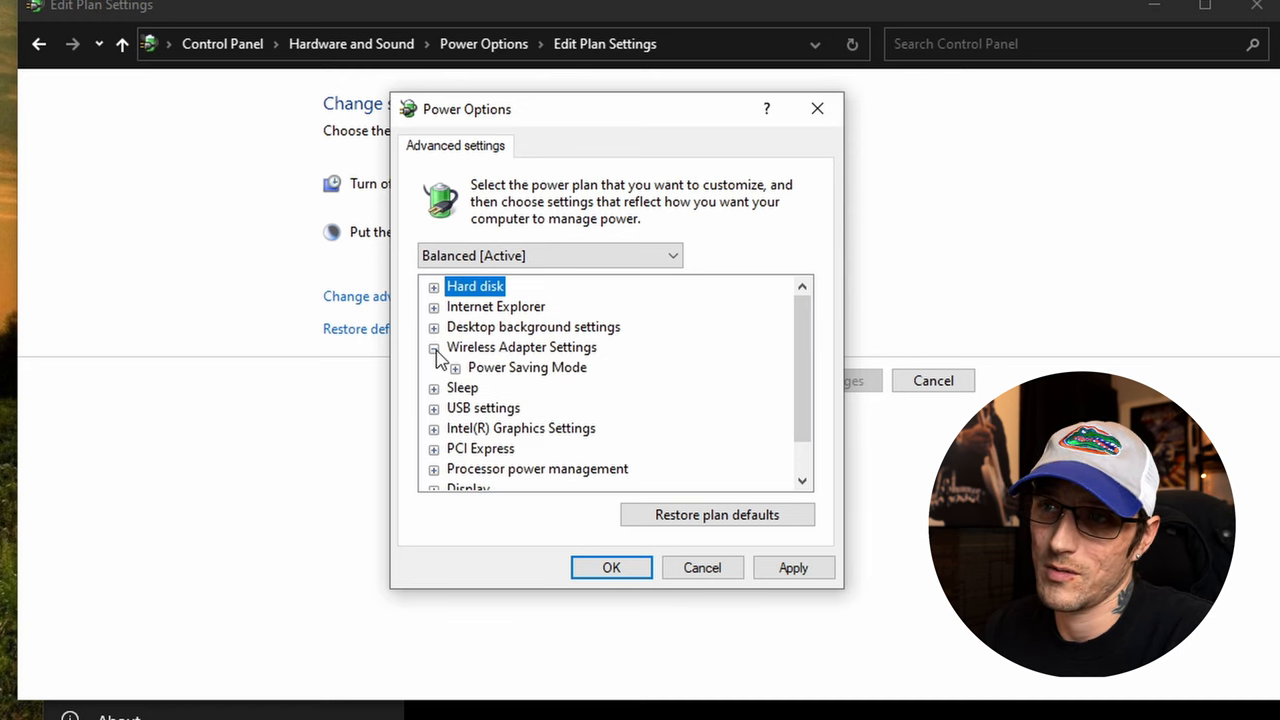
pyautogui.click(434, 347)
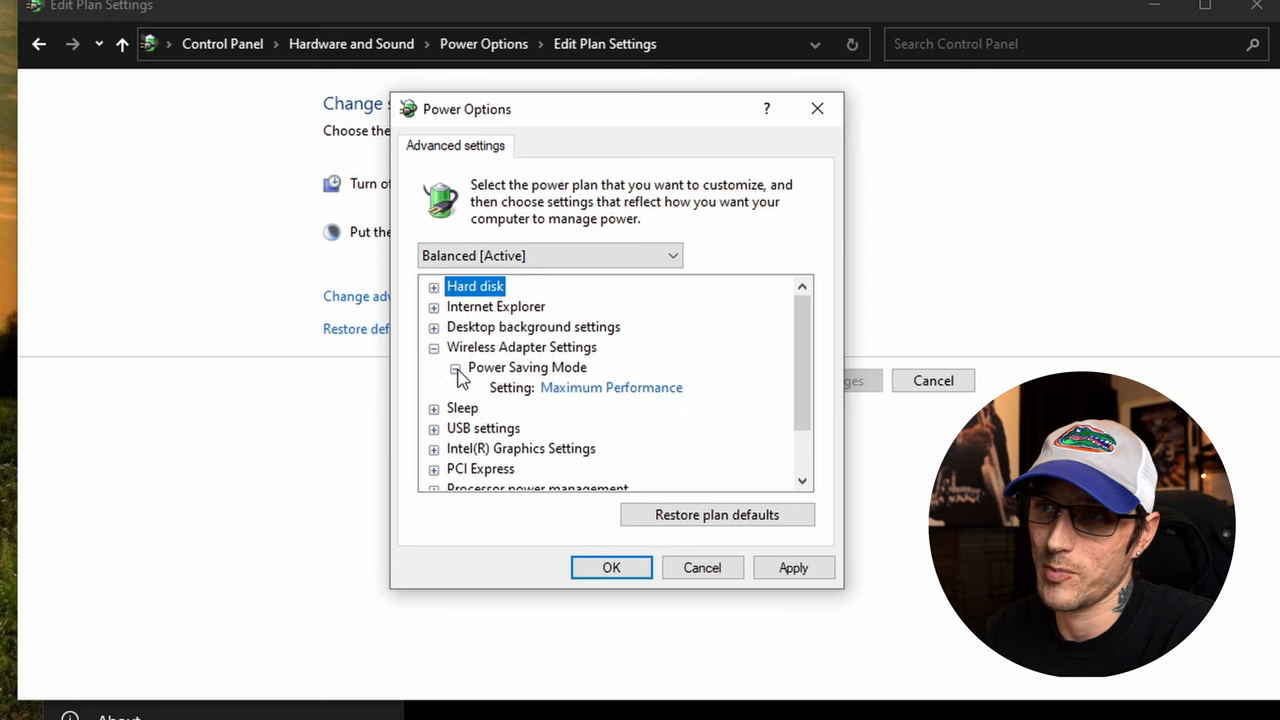
pyautogui.click(434, 347)
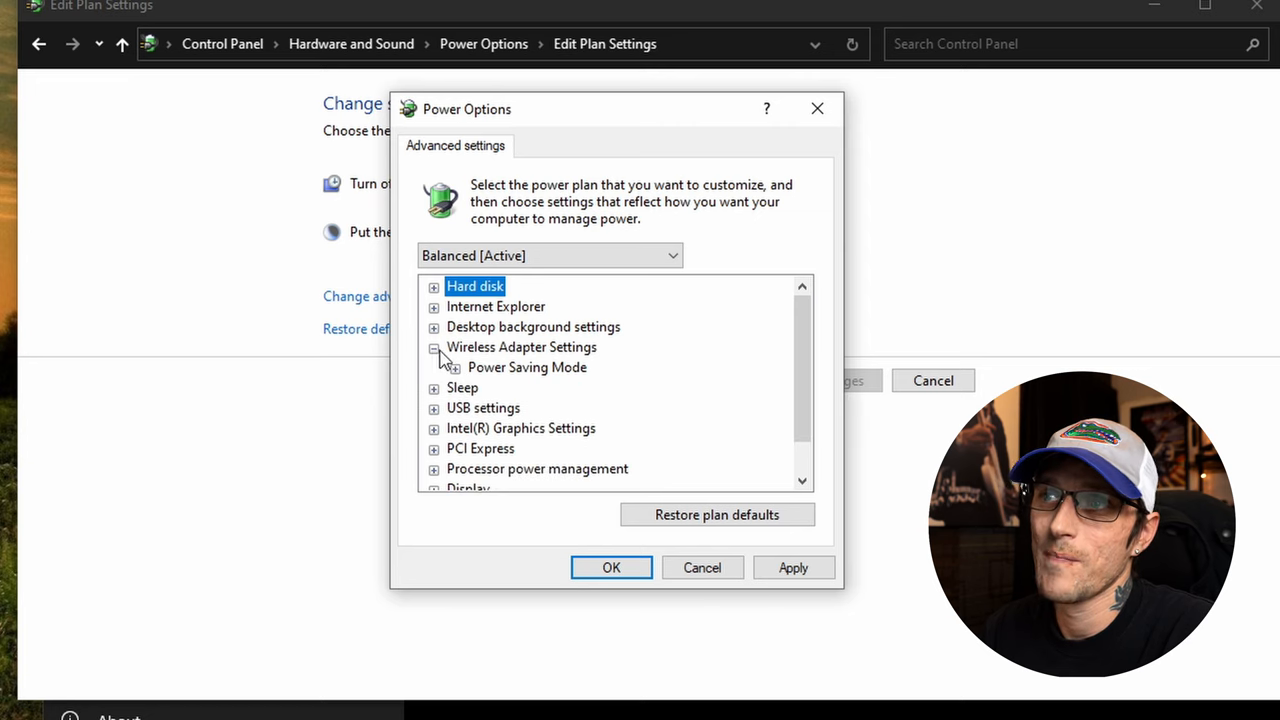
pyautogui.click(434, 327)
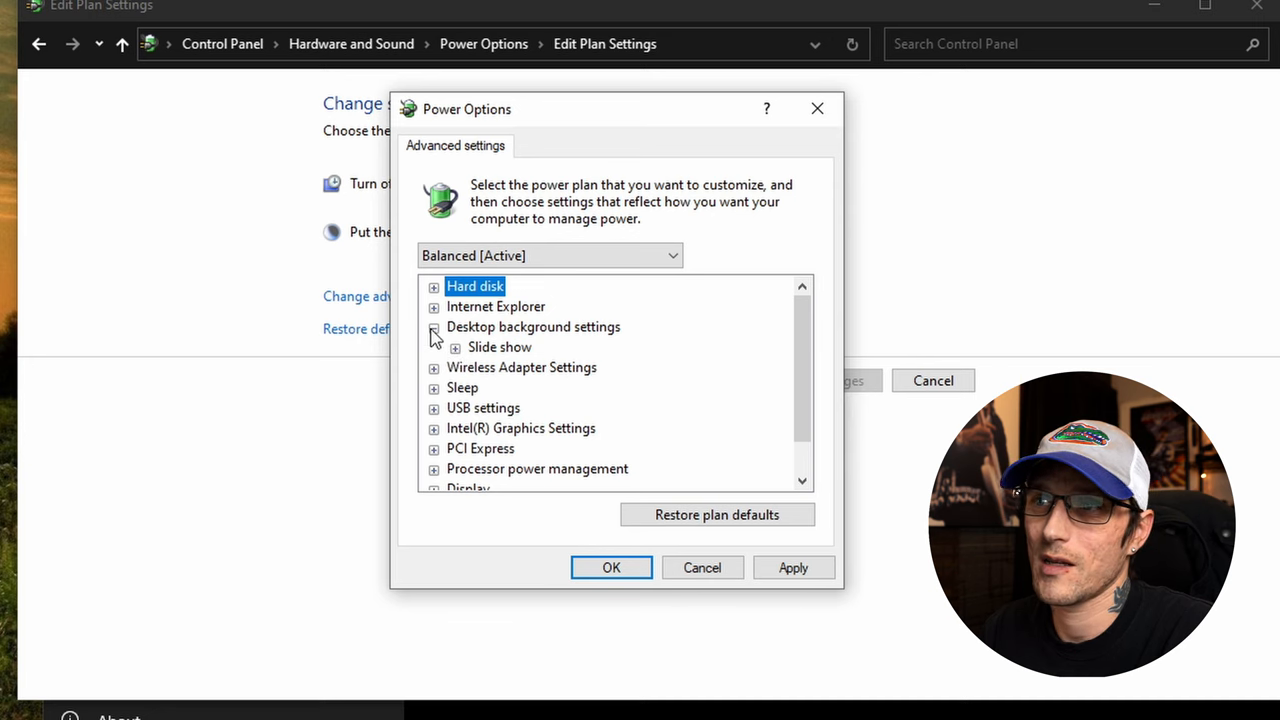
pyautogui.click(434, 326)
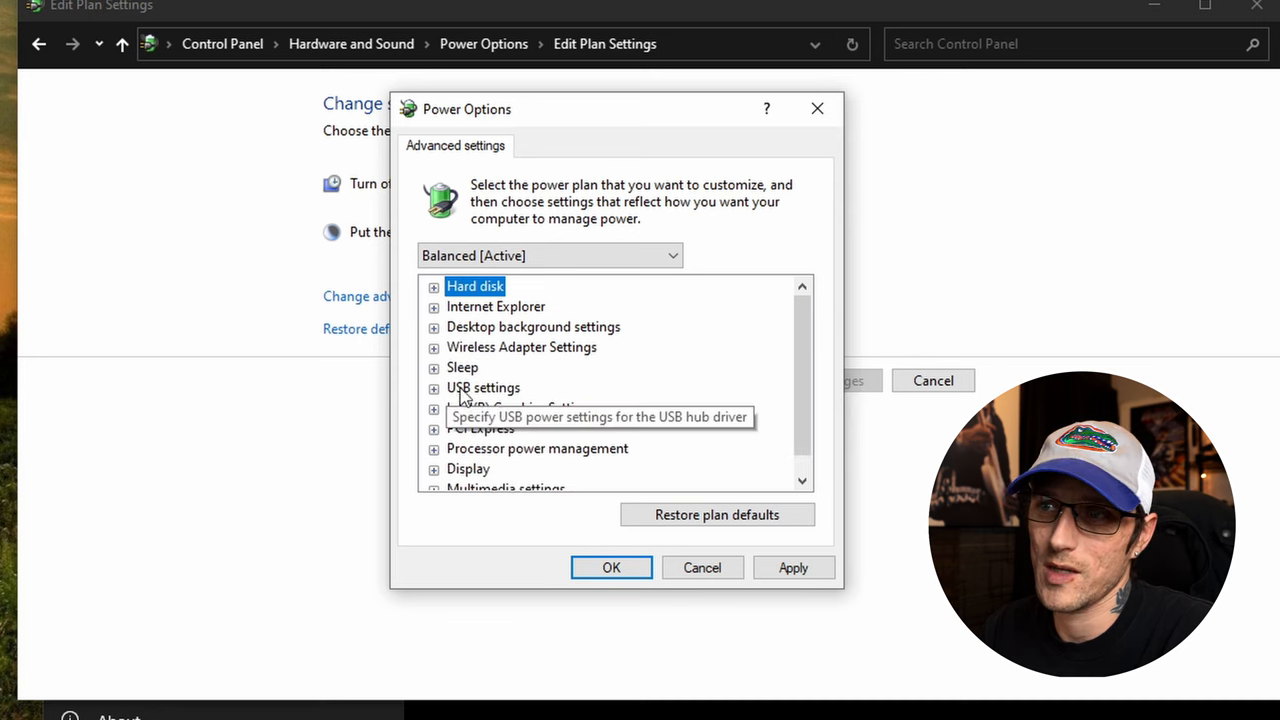
pyautogui.moveTo(810, 365)
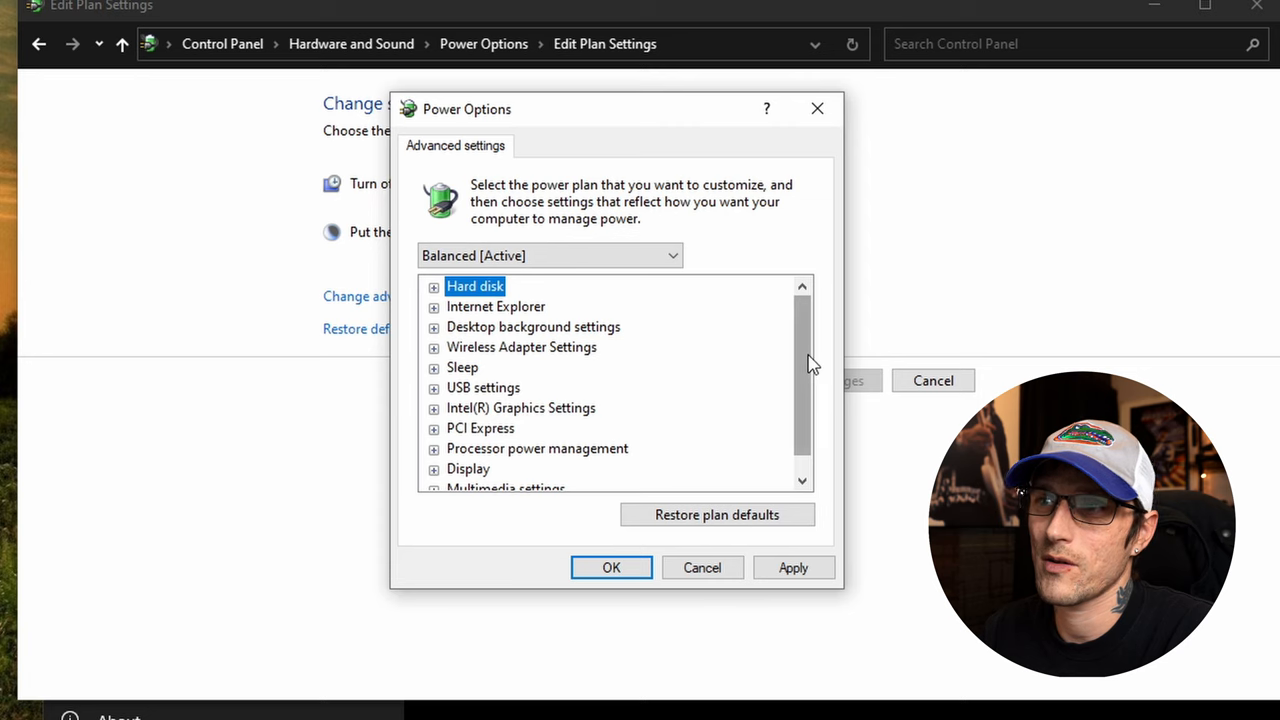
pyautogui.scroll(-3)
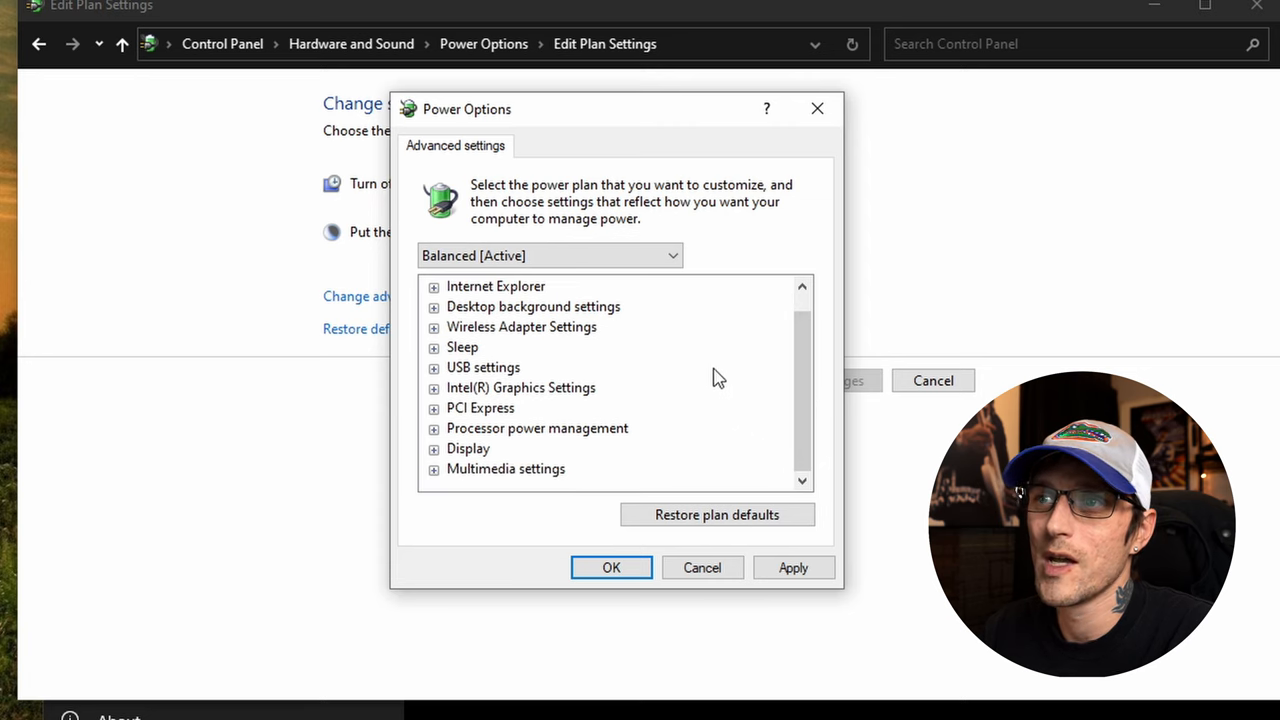
pyautogui.click(434, 428)
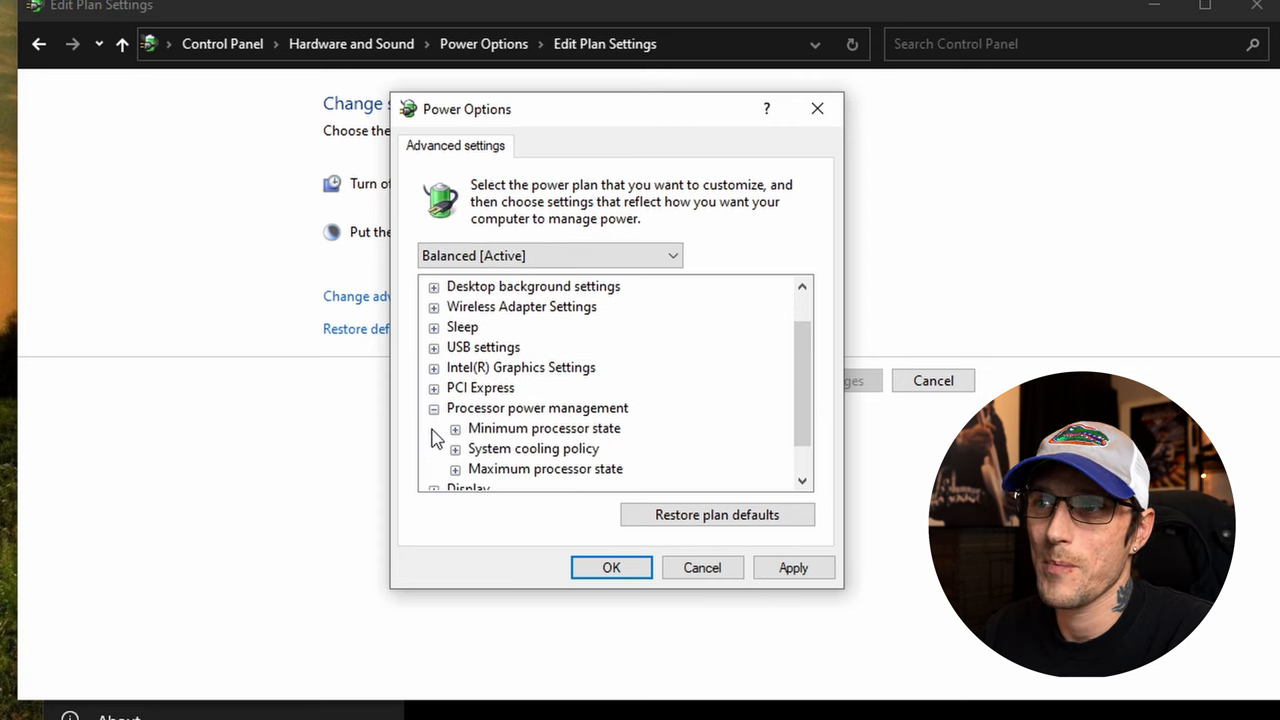
pyautogui.click(455, 428)
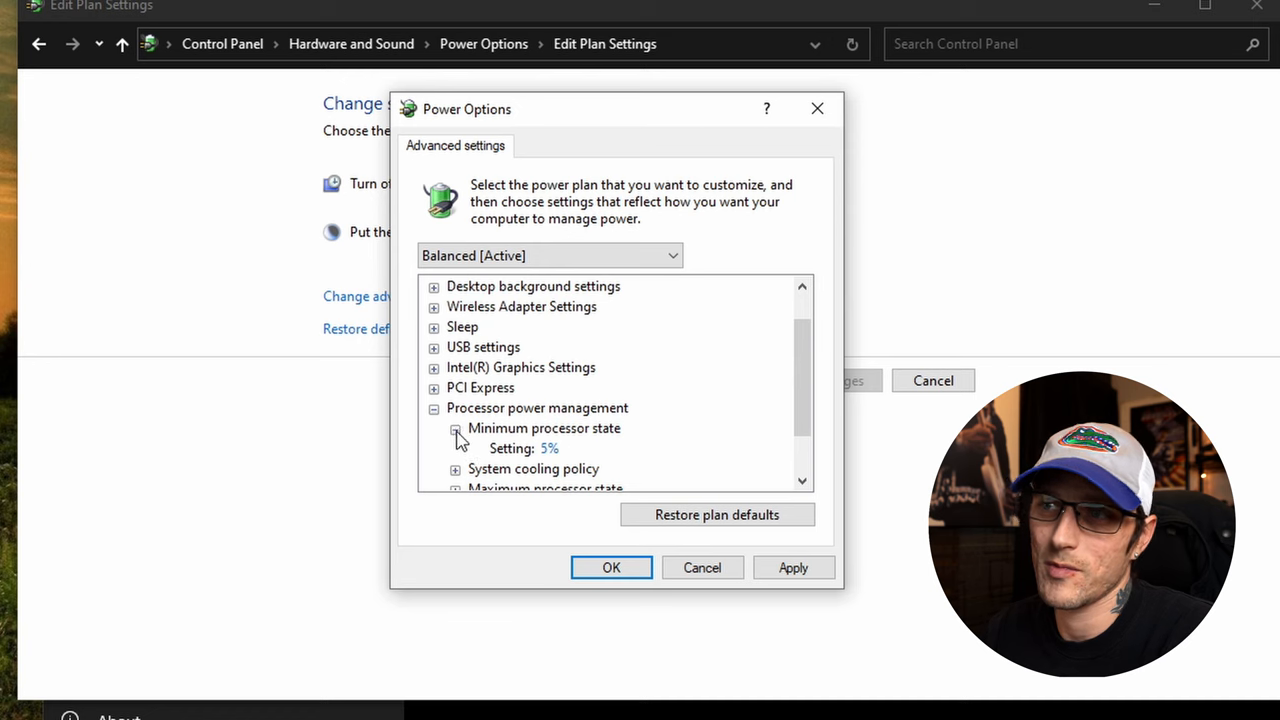
pyautogui.moveTo(550, 448)
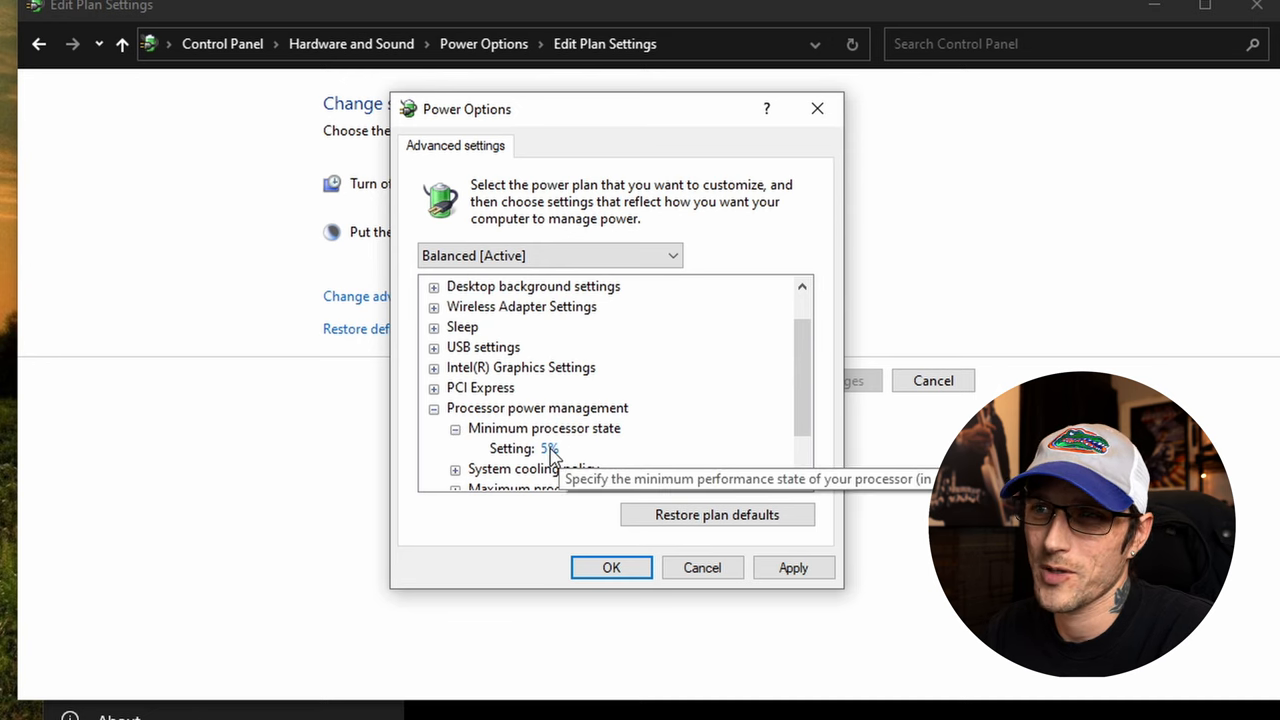
pyautogui.click(455, 428)
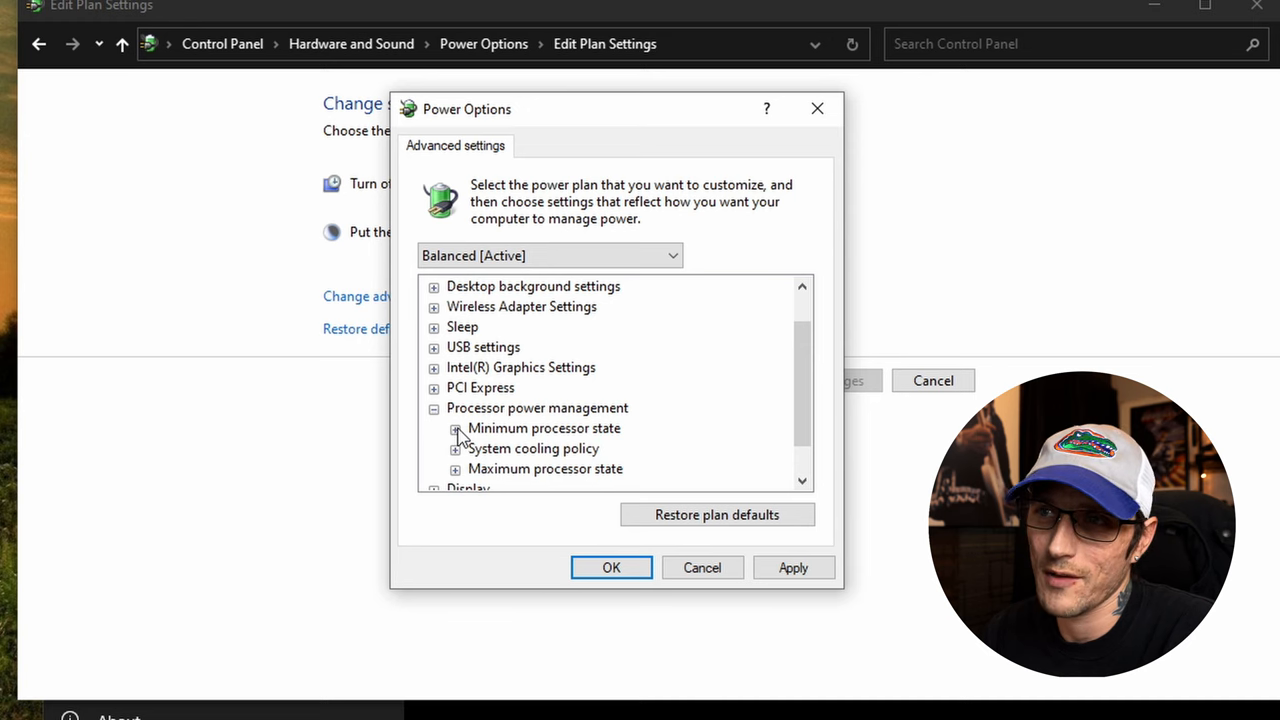
pyautogui.click(434, 408)
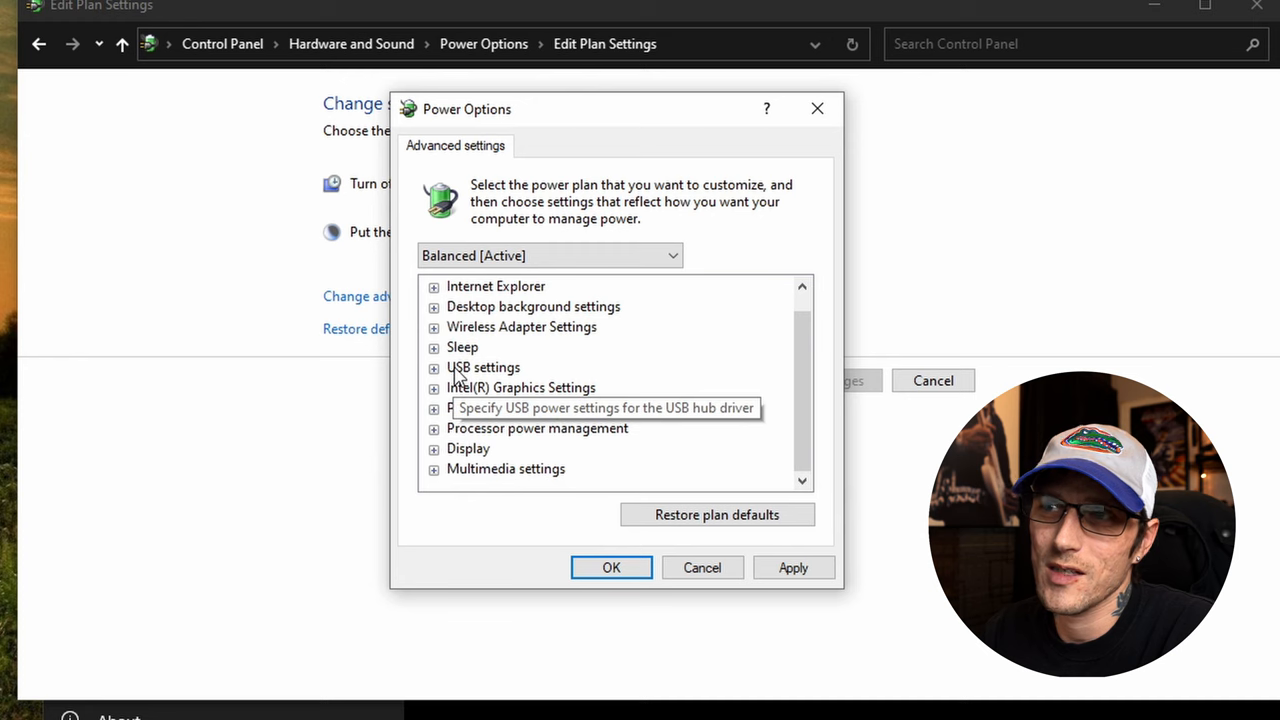
pyautogui.moveTo(437, 350)
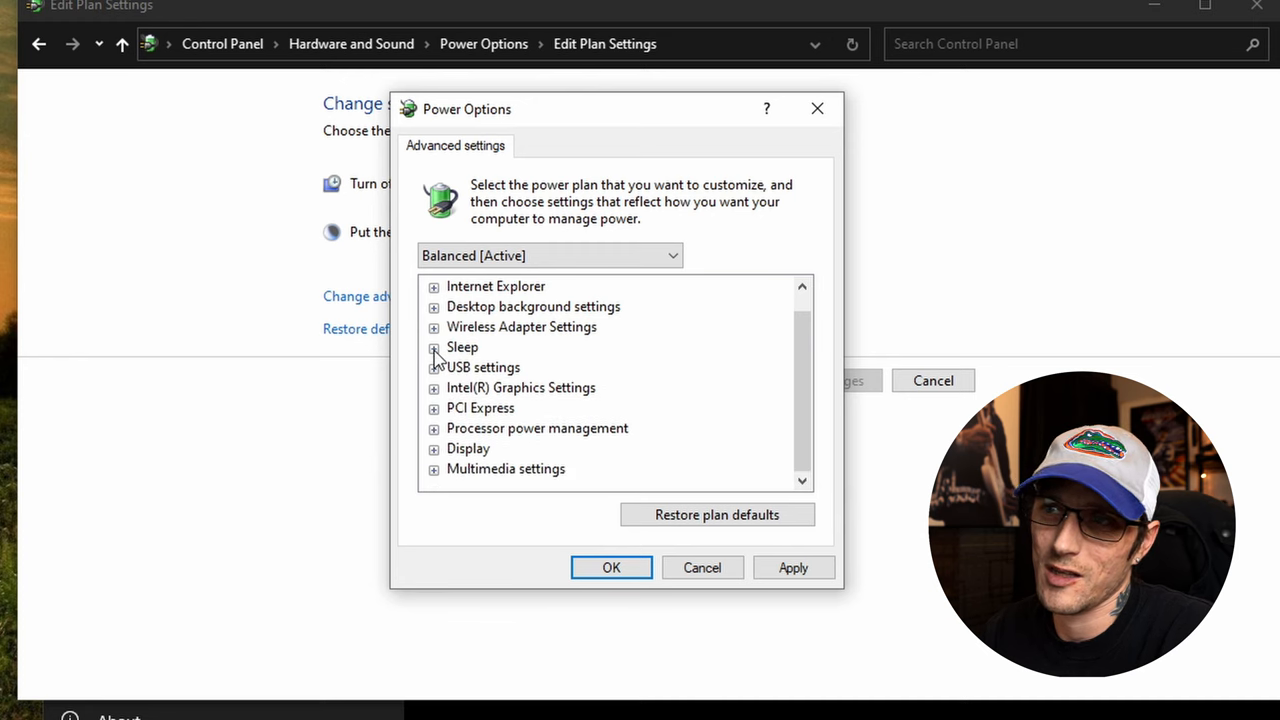
pyautogui.click(433, 347)
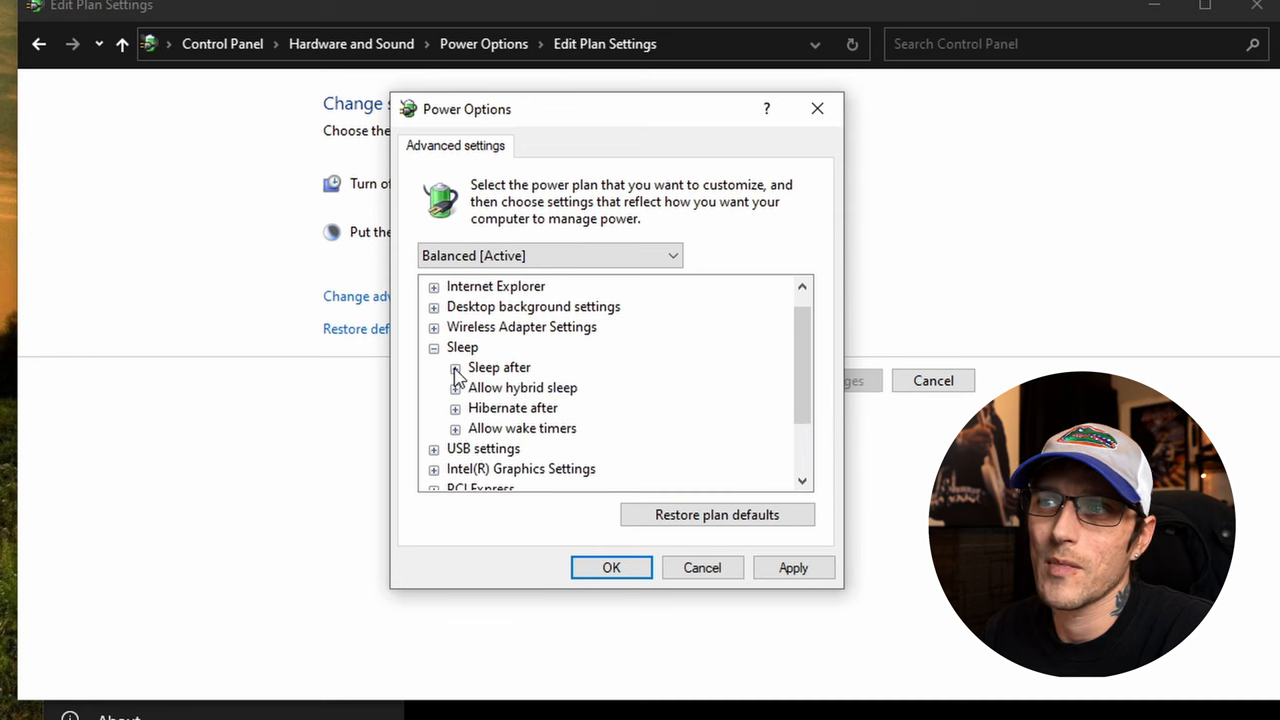
pyautogui.click(455, 428)
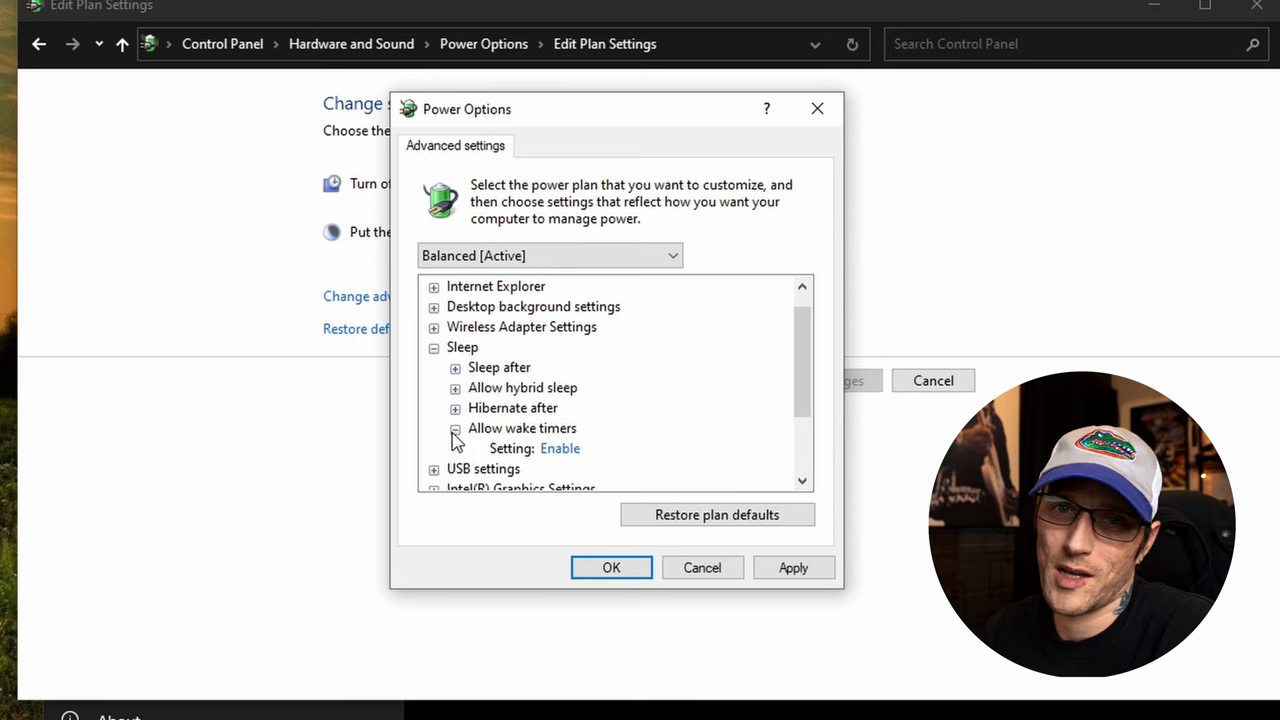
pyautogui.click(455, 428)
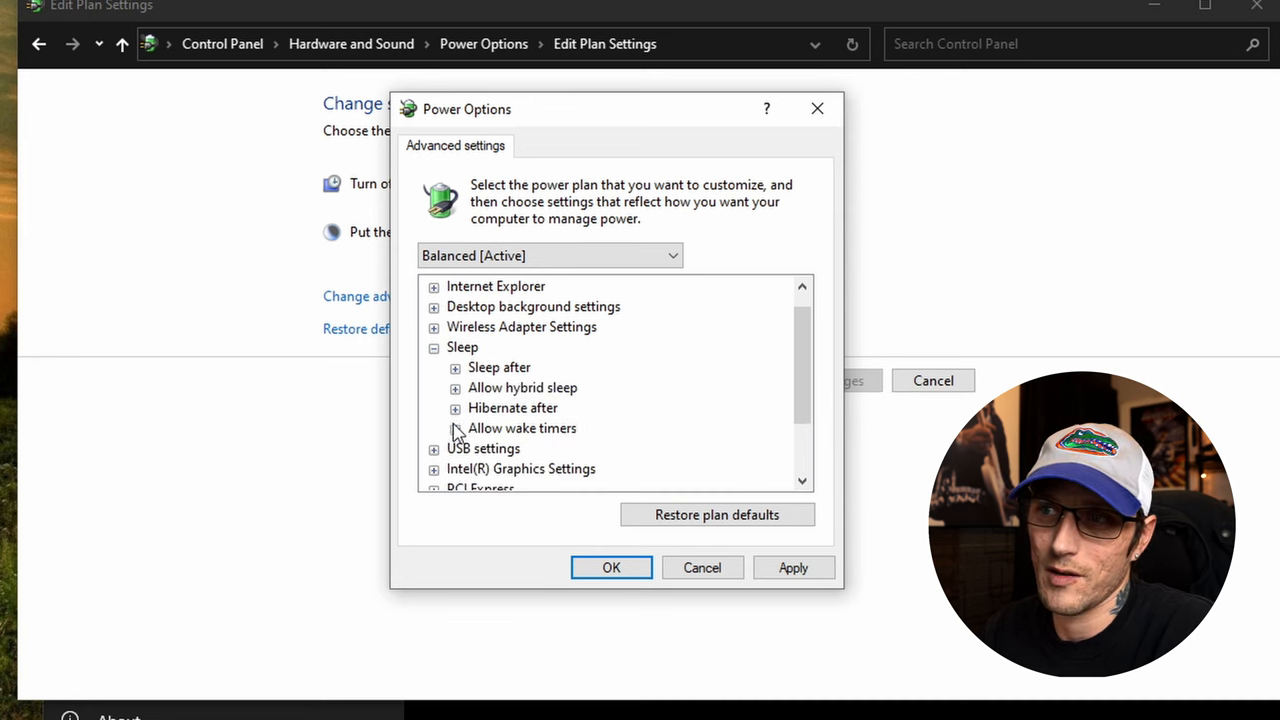
pyautogui.click(455, 408)
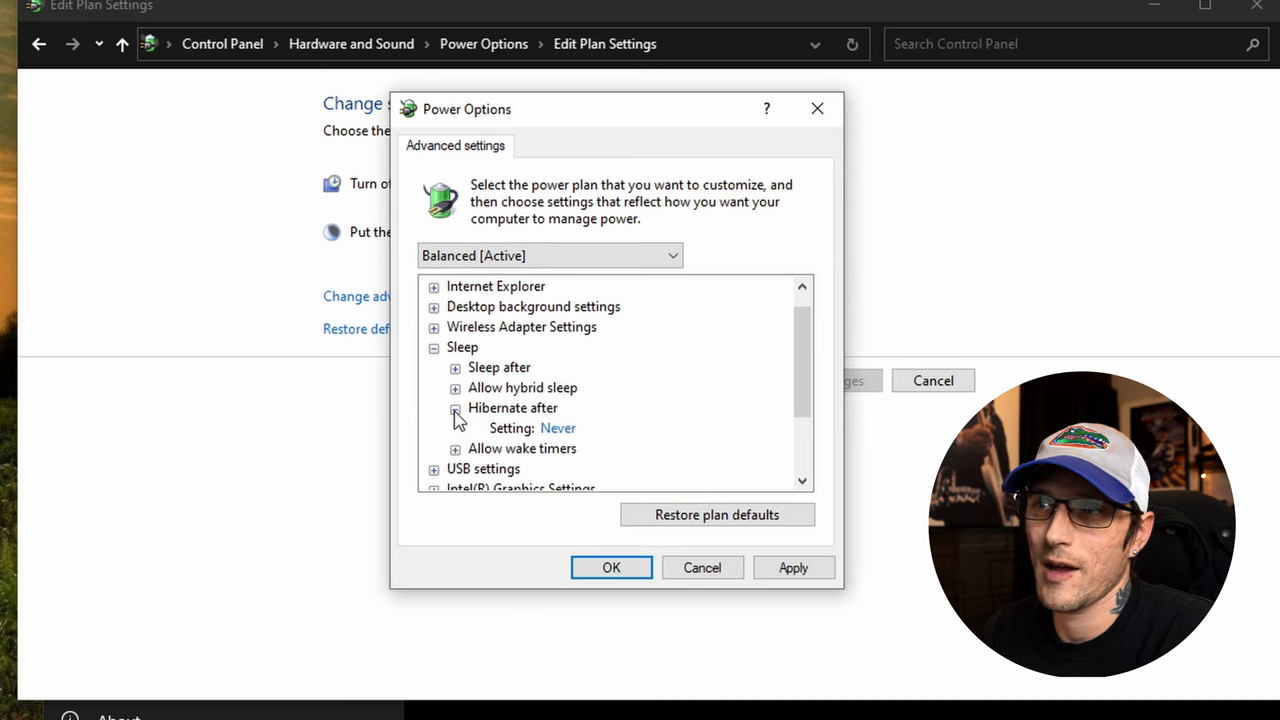
pyautogui.click(455, 407)
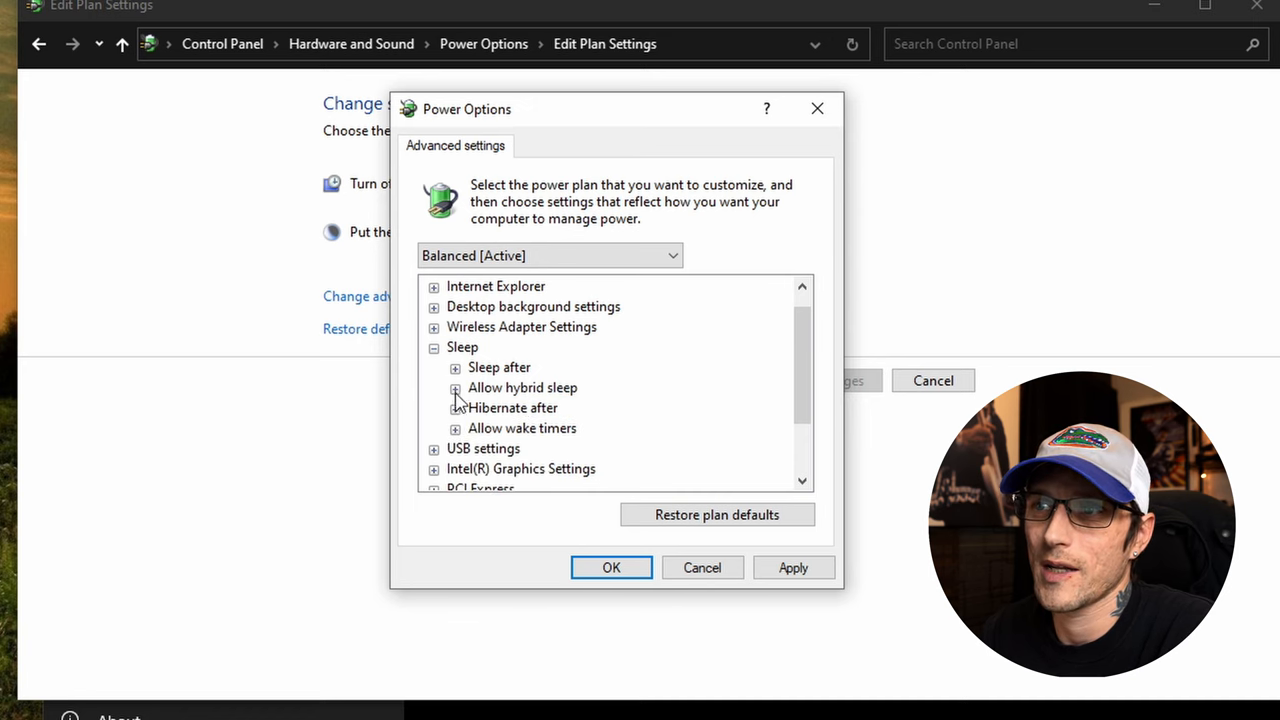
pyautogui.click(455, 388)
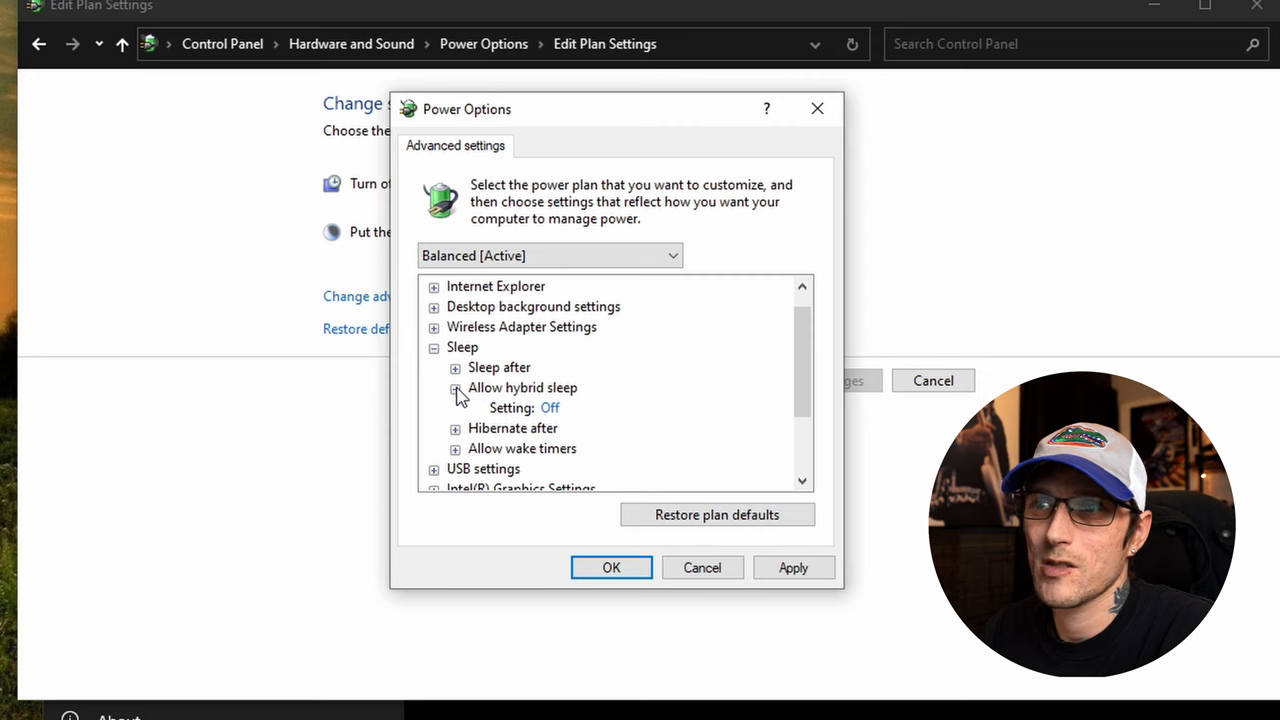
pyautogui.click(434, 347)
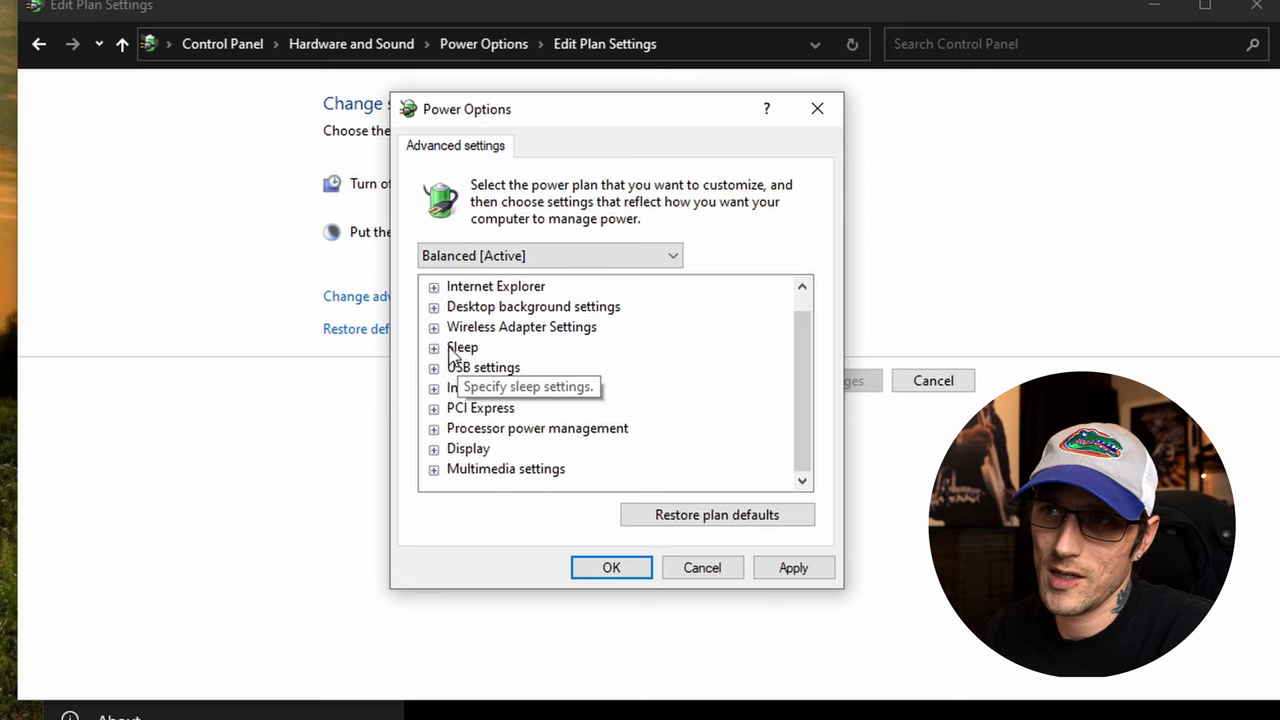
pyautogui.moveTo(483, 367)
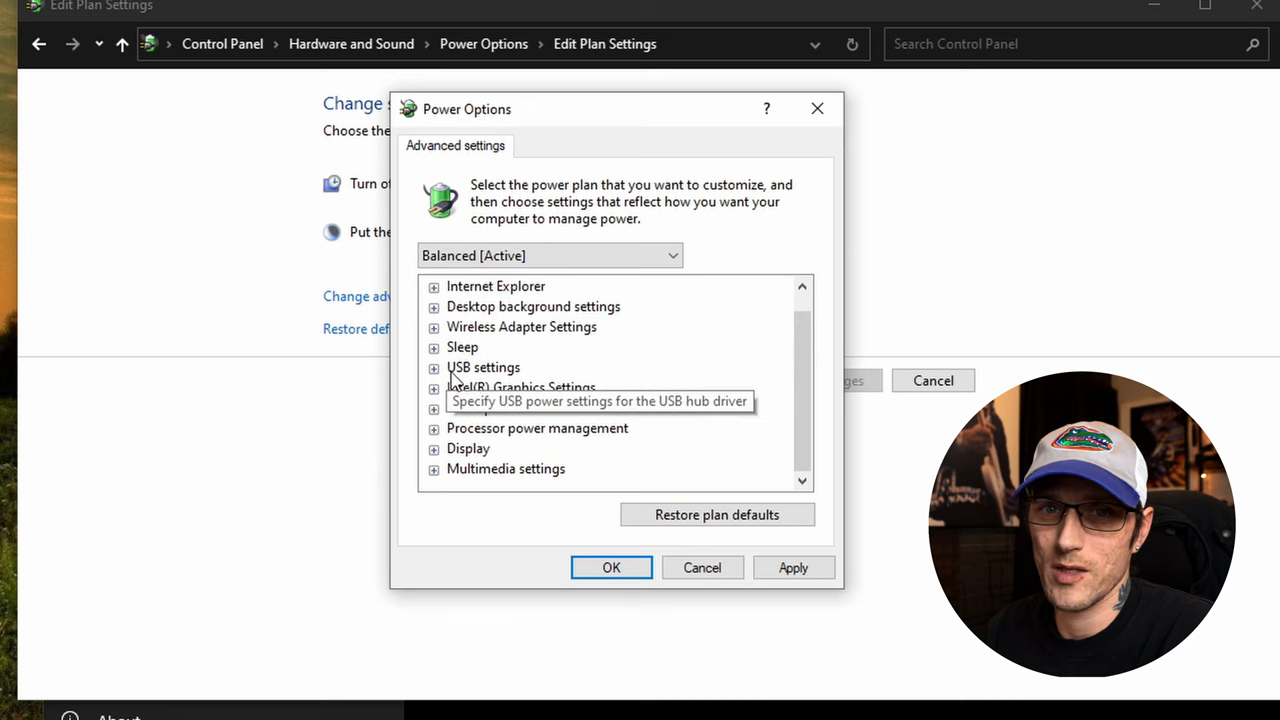
pyautogui.moveTo(518, 378)
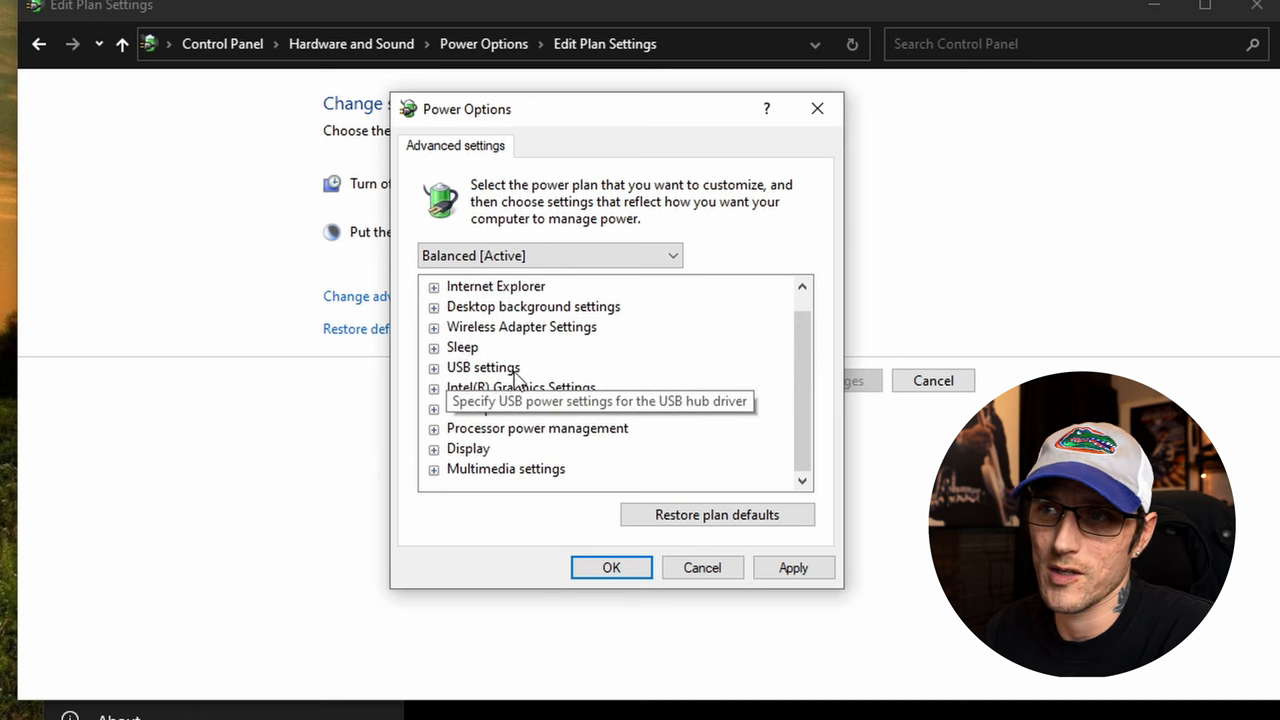
pyautogui.moveTo(528, 372)
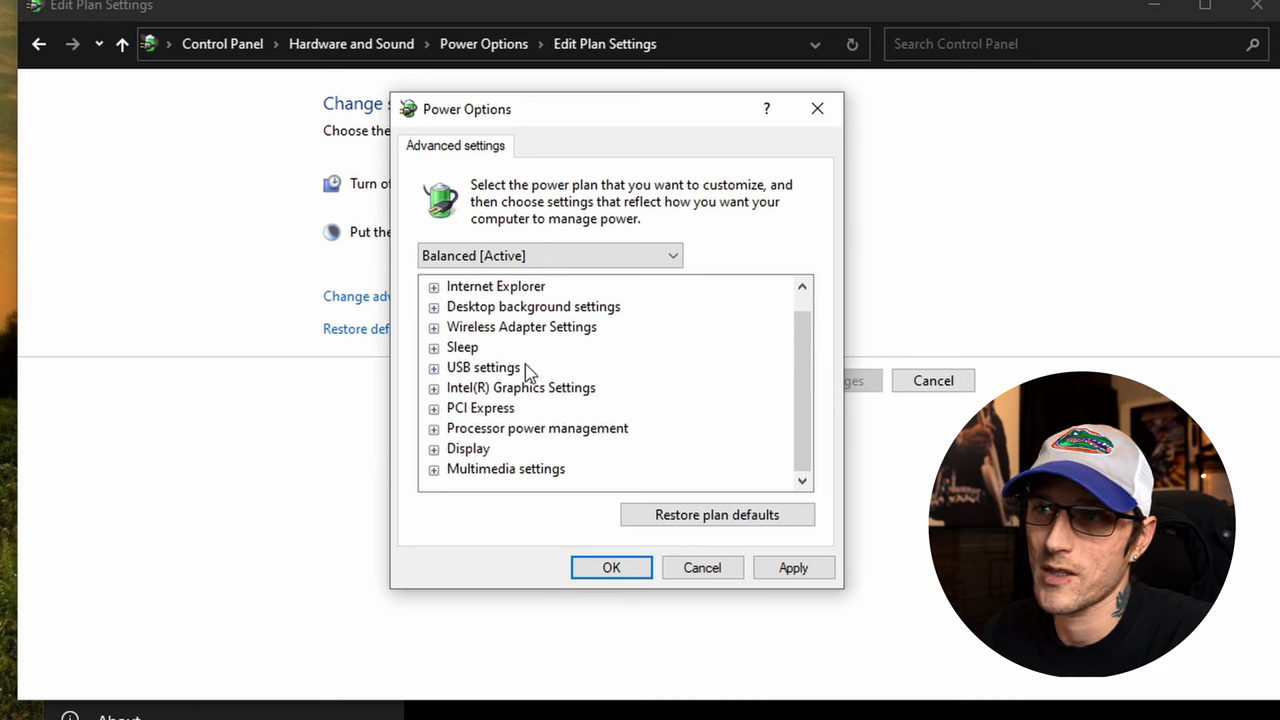
# Close the advanced power settings dialog, returning to the Balanced plan's edit page
pyautogui.scroll(3)
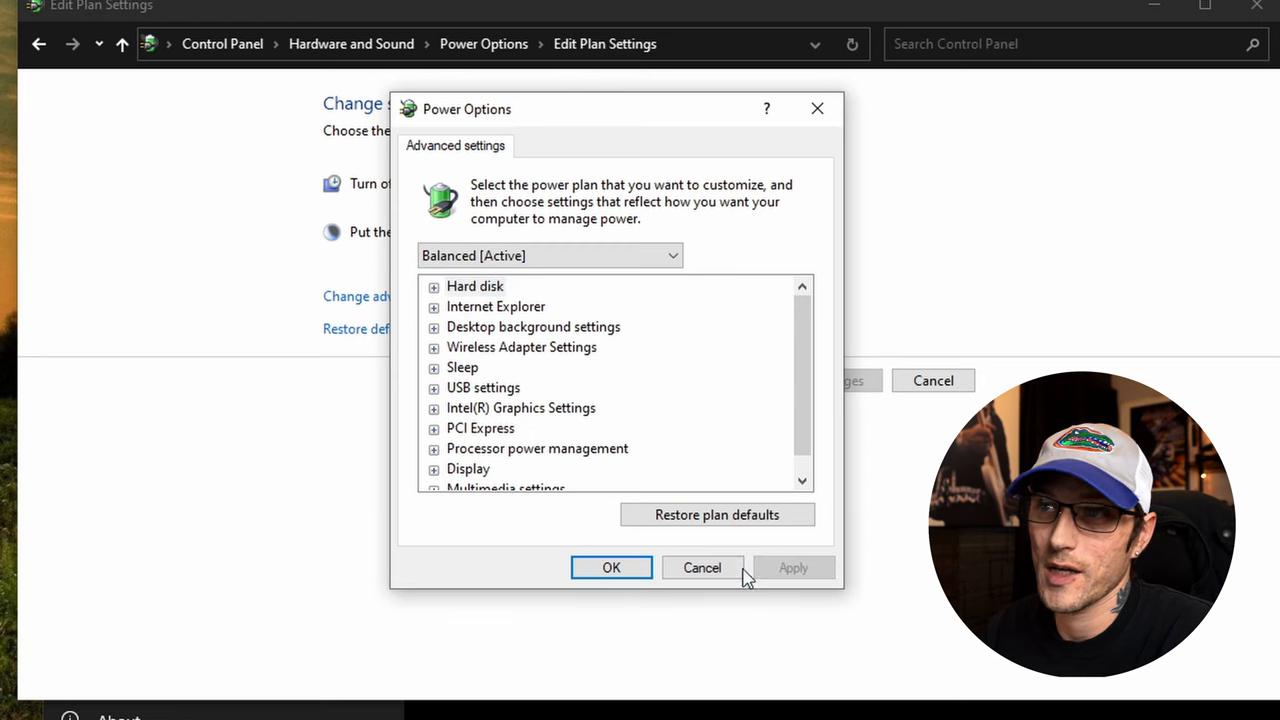
pyautogui.click(701, 567)
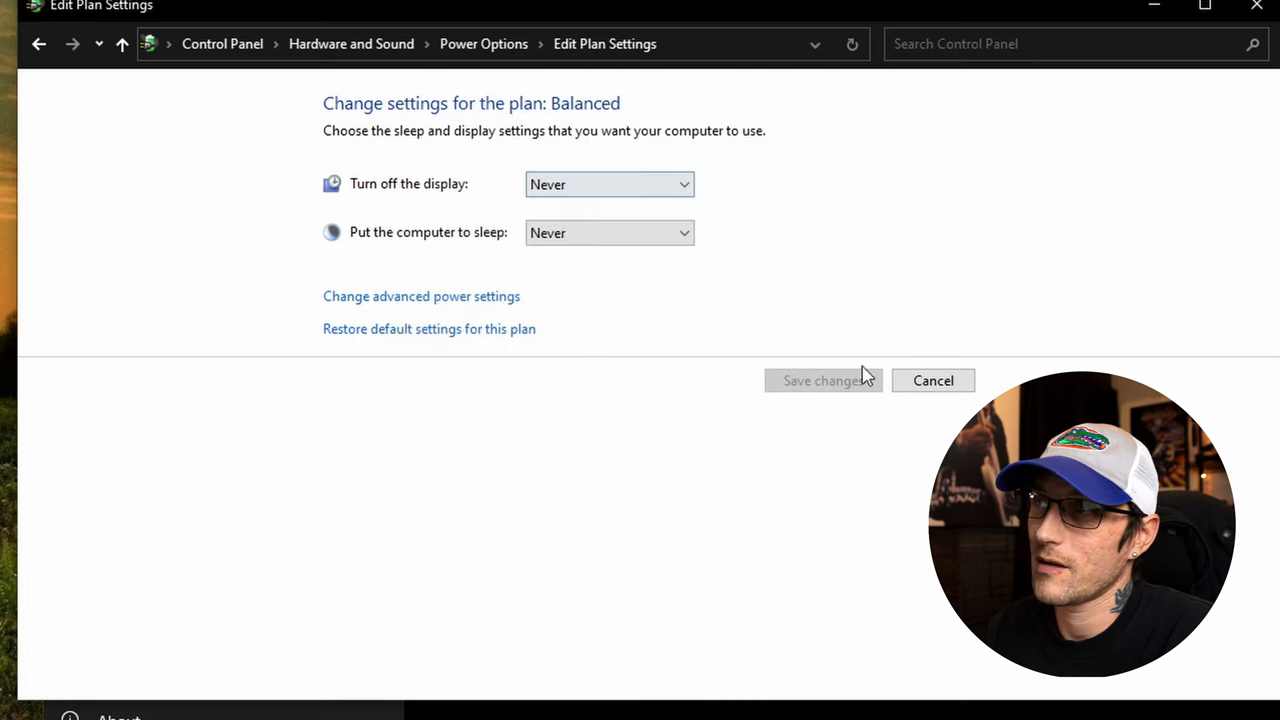